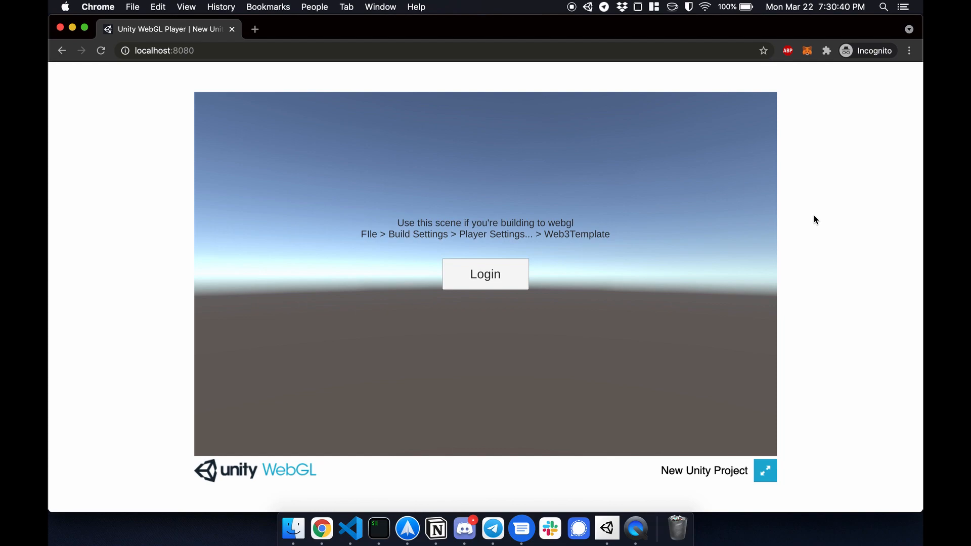
{"action": "mouse_move", "coordinate": [809, 73]}
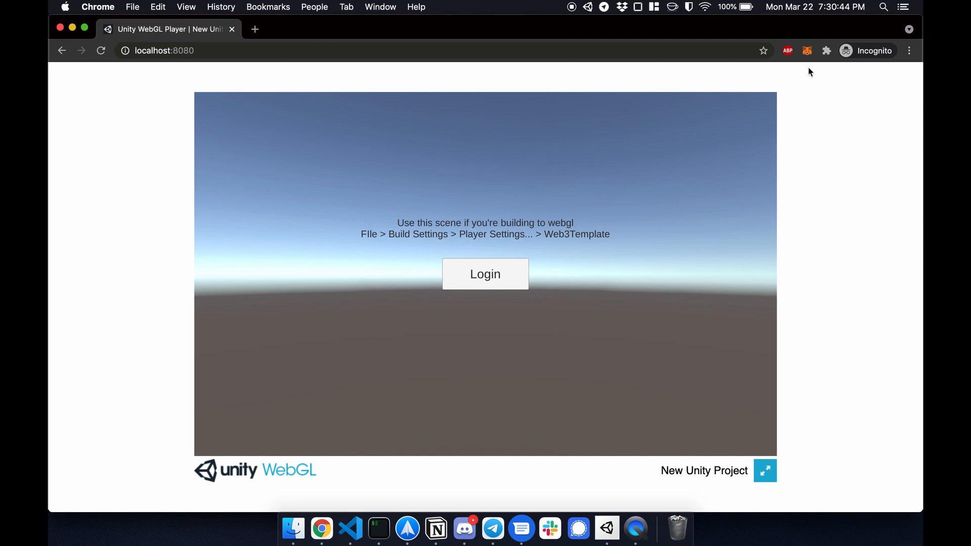
{"action": "mouse_move", "coordinate": [503, 173]}
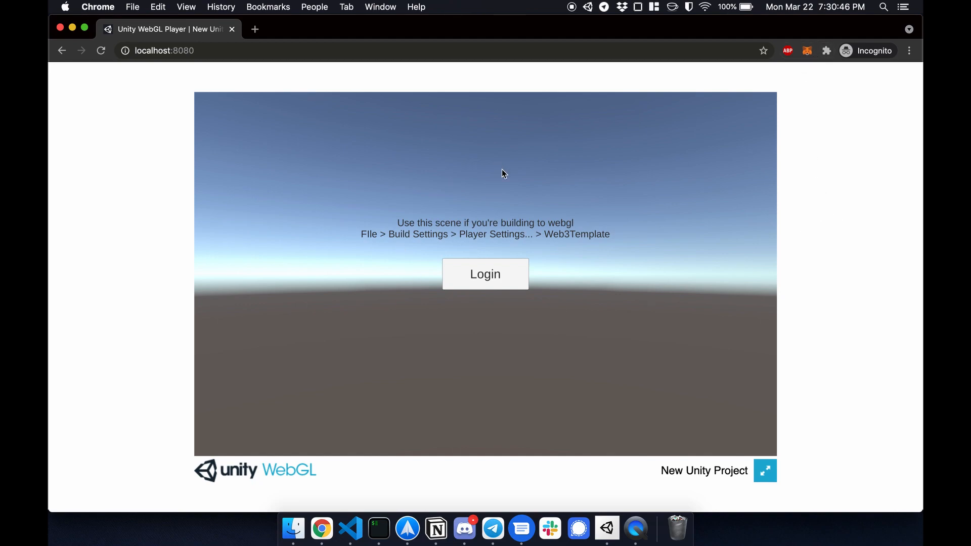
{"action": "mouse_move", "coordinate": [464, 319]}
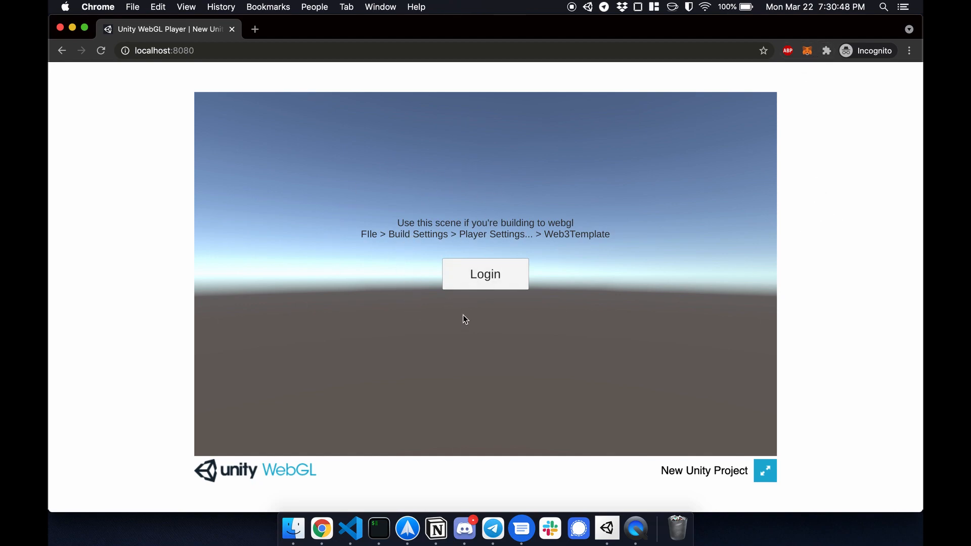
- Log in from the WebGL page and sign the MetaMask signature request
{"action": "left_click", "coordinate": [485, 274]}
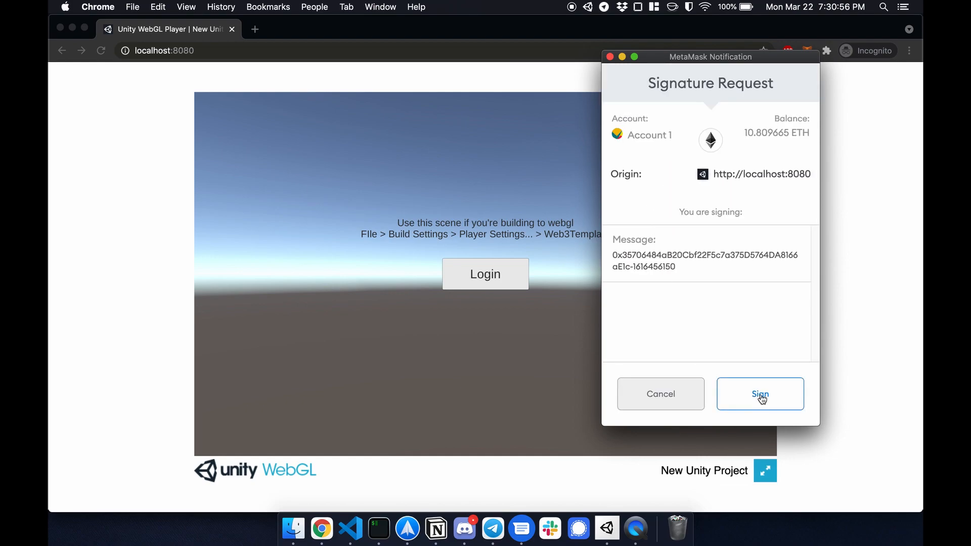
{"action": "left_click", "coordinate": [760, 394]}
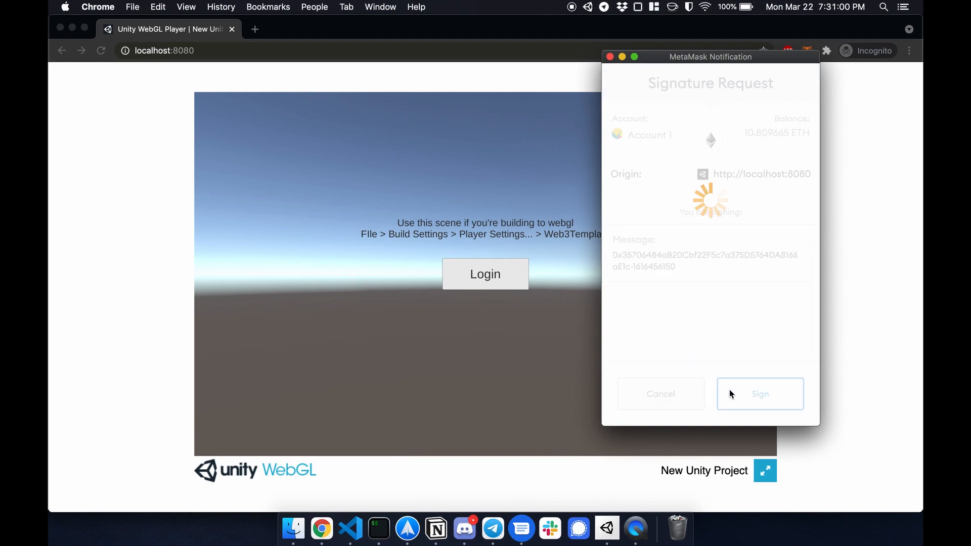
{"action": "left_click", "coordinate": [760, 394]}
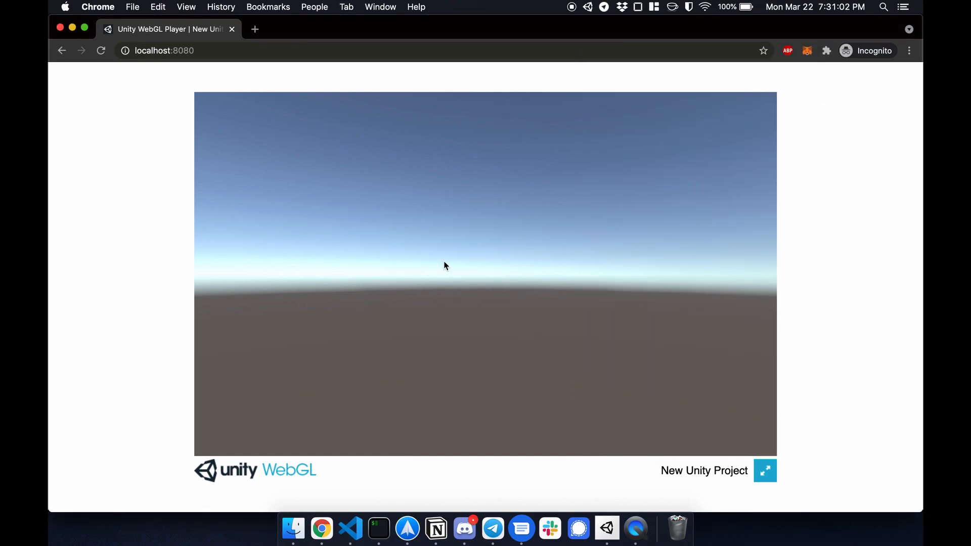
{"action": "mouse_move", "coordinate": [513, 269]}
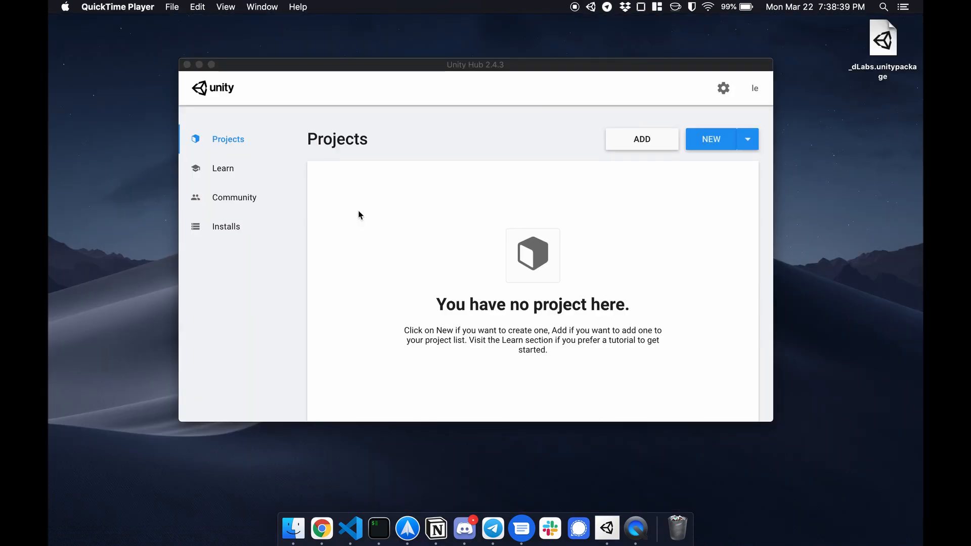
{"action": "mouse_move", "coordinate": [711, 147]}
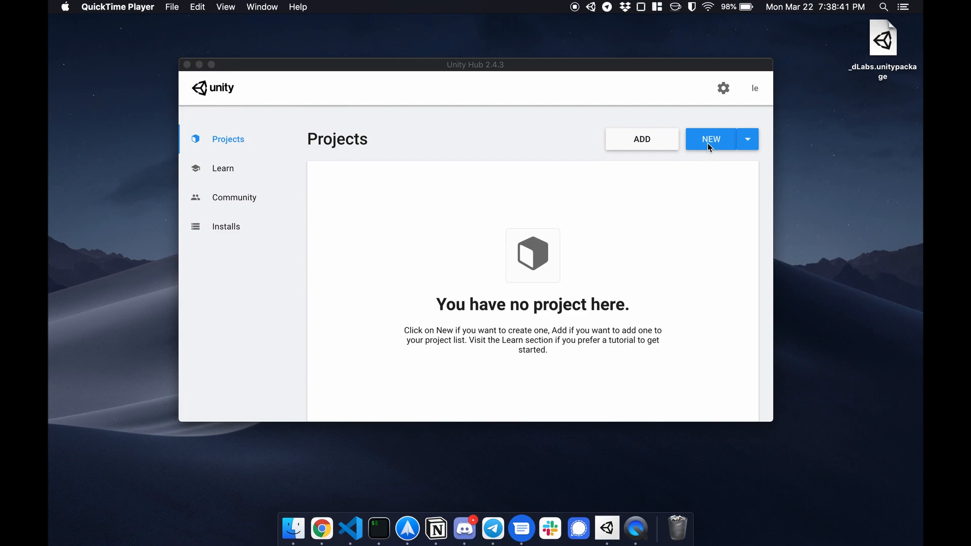
- Create a default 3D project named New Unity Project from Unity Hub
{"action": "left_click", "coordinate": [710, 138]}
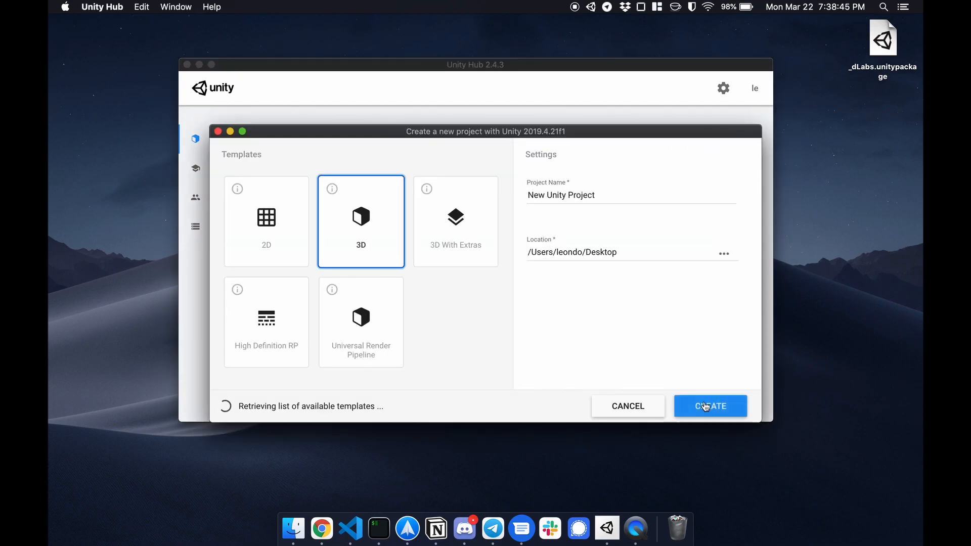
{"action": "left_click", "coordinate": [709, 406]}
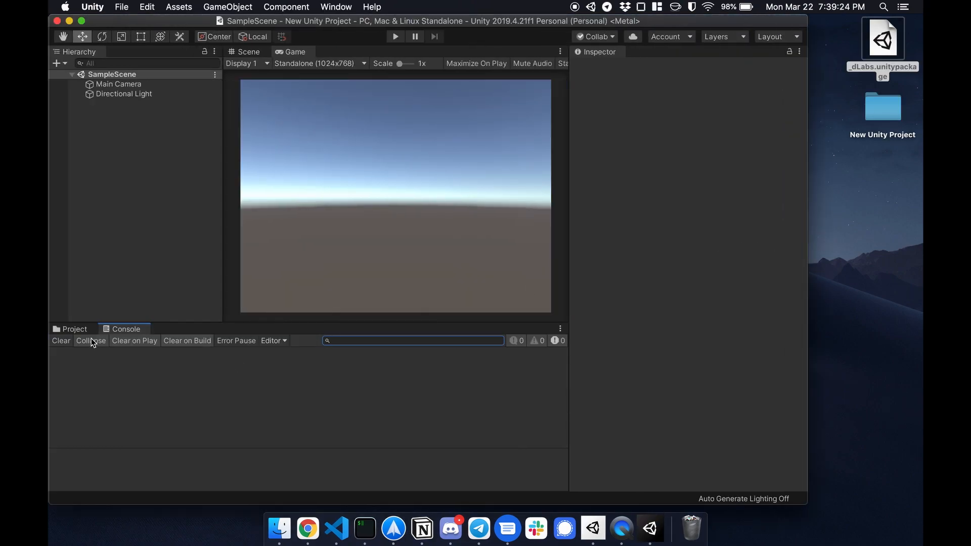
- Import all assets from the desktop _dLabs.unitypackage into the project
{"action": "left_click", "coordinate": [73, 329]}
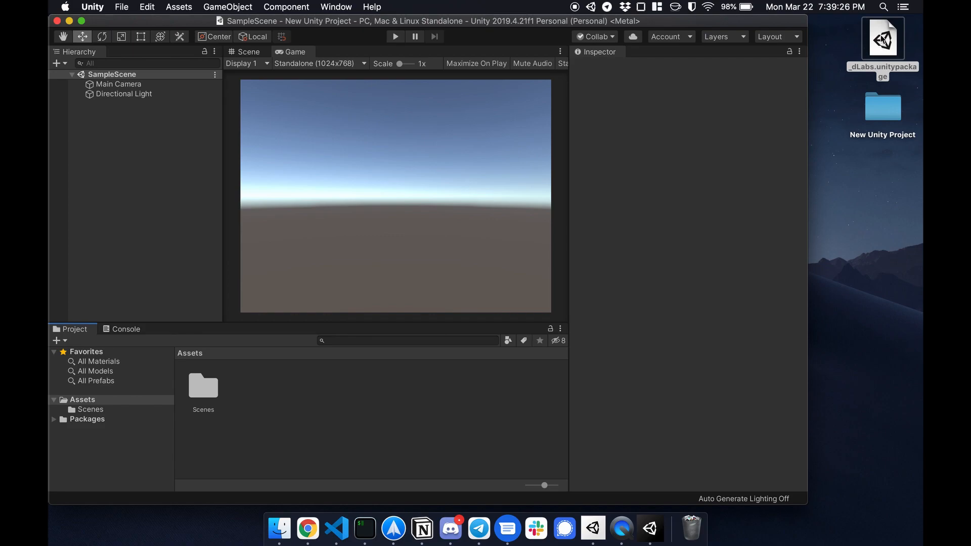
{"action": "double_click", "coordinate": [882, 38]}
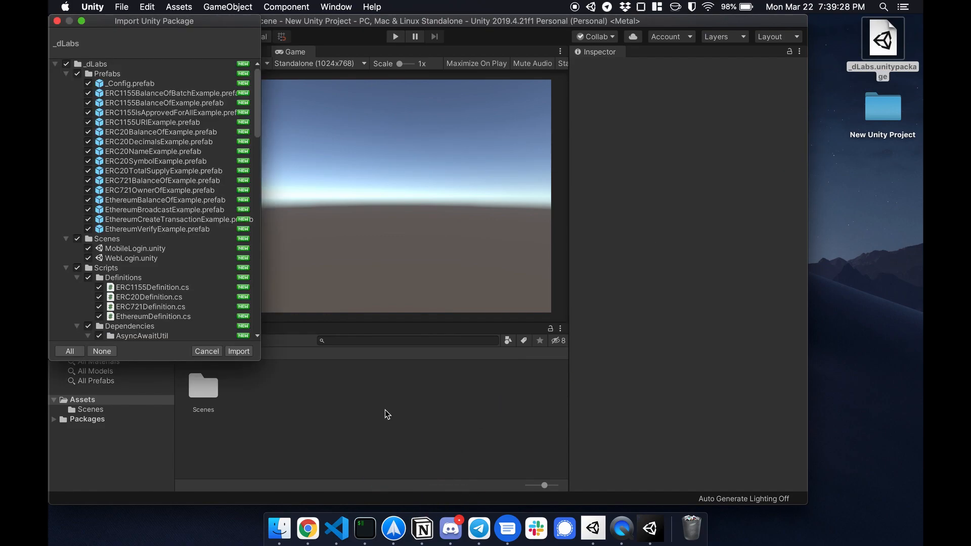
{"action": "left_click", "coordinate": [238, 351]}
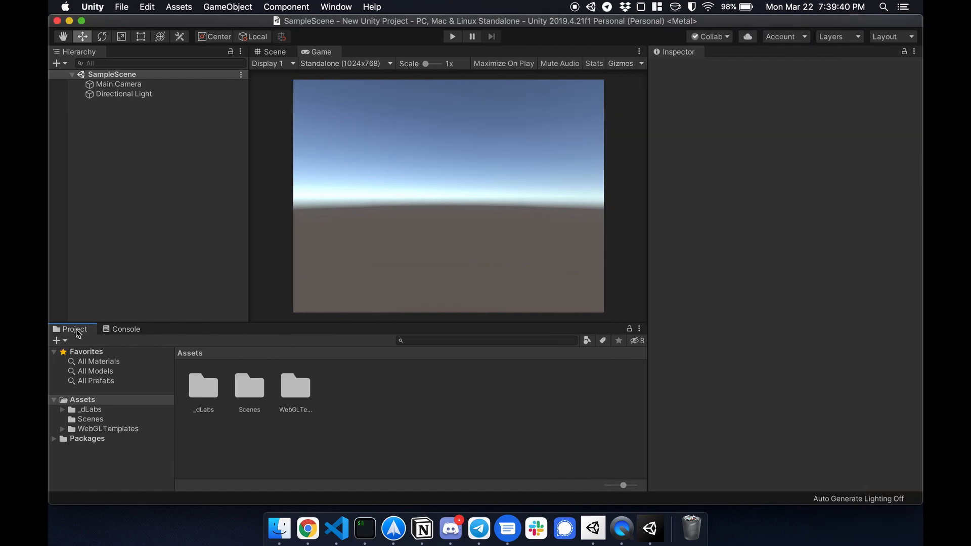
- Preview the MobileLogin scene, then open the WebLogin scene from _dLabs/Scenes
{"action": "left_click", "coordinate": [61, 409]}
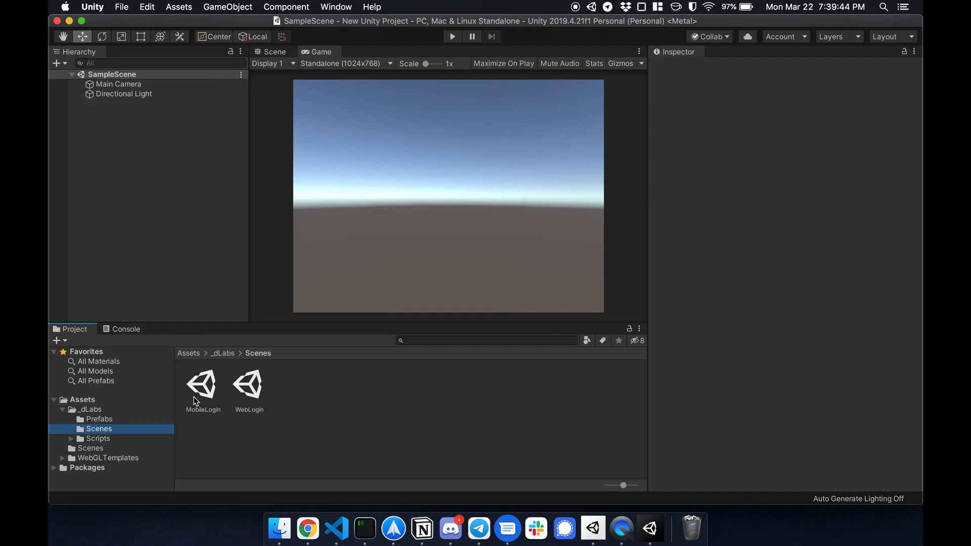
{"action": "double_click", "coordinate": [203, 384]}
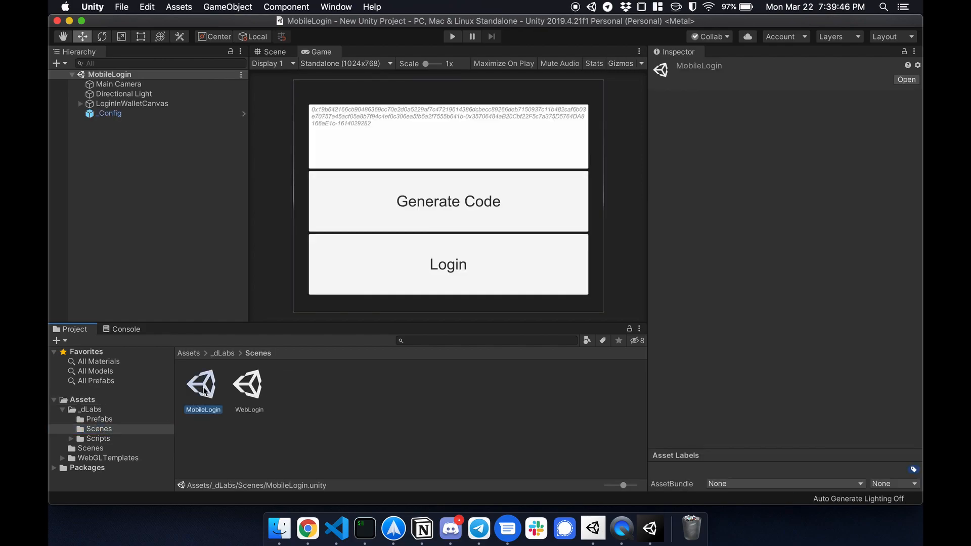
{"action": "mouse_move", "coordinate": [396, 241]}
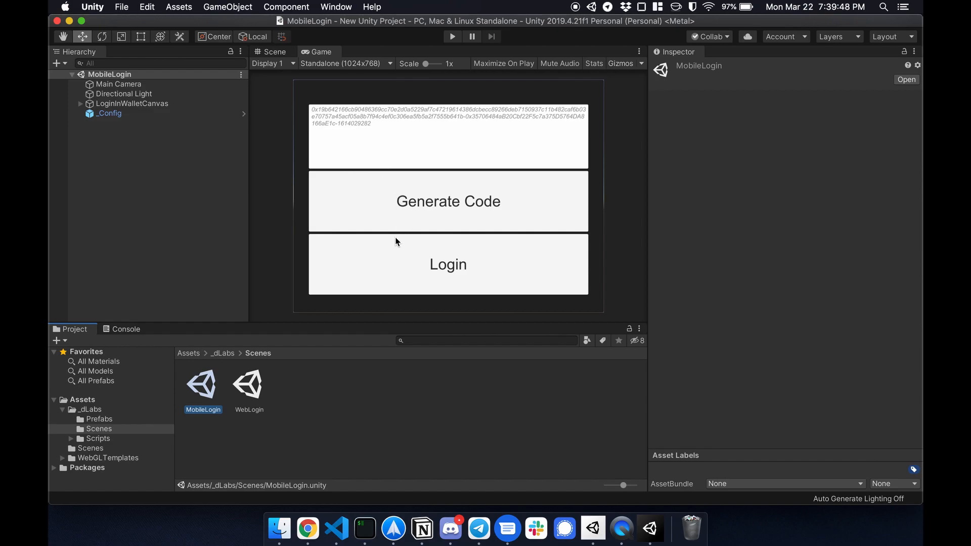
{"action": "mouse_move", "coordinate": [419, 233]}
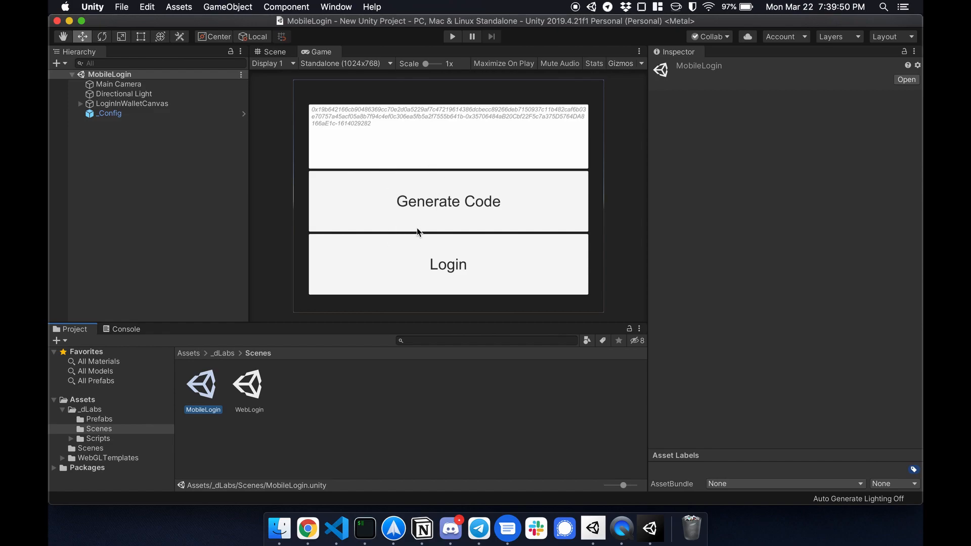
{"action": "left_click", "coordinate": [249, 384]}
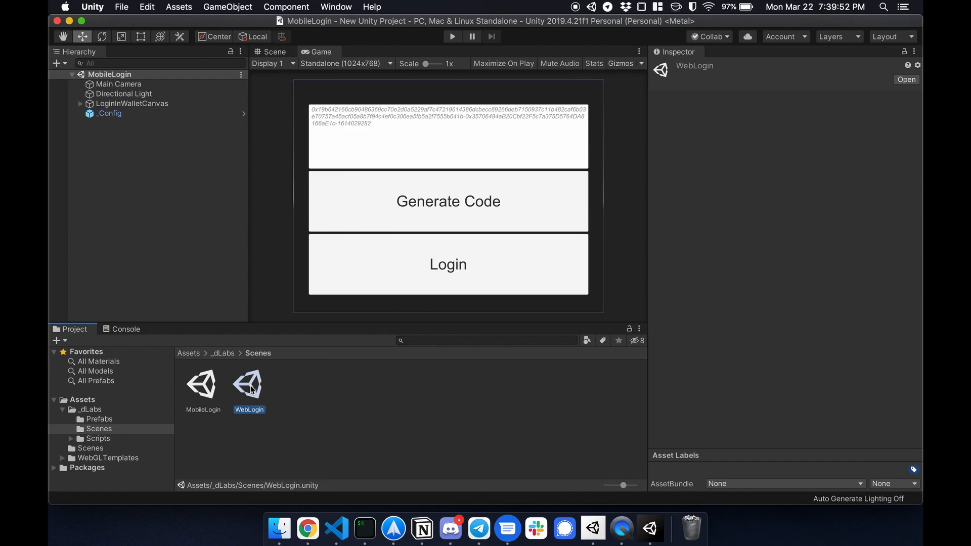
{"action": "double_click", "coordinate": [248, 384]}
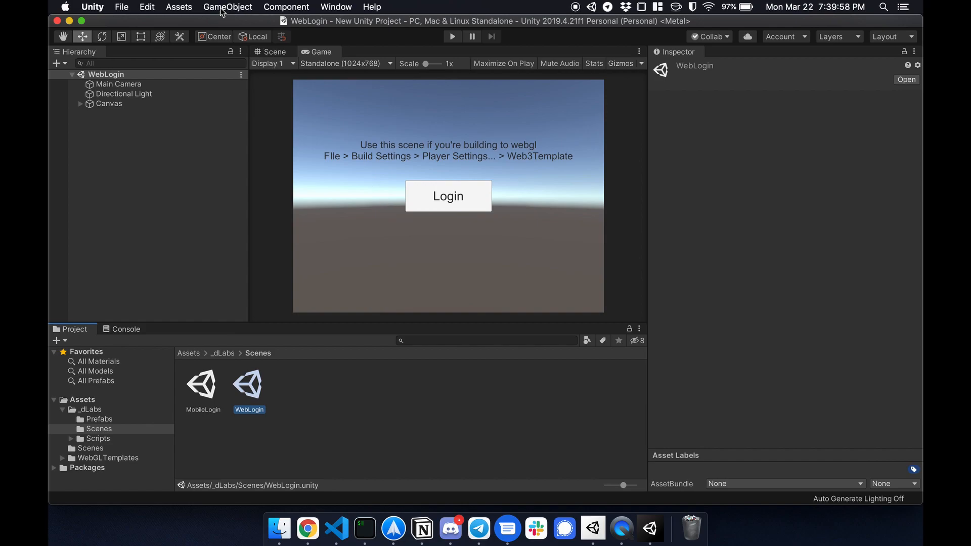
- In Build Settings, add SampleScene as scene 1 after WebLogin
{"action": "left_click", "coordinate": [122, 6]}
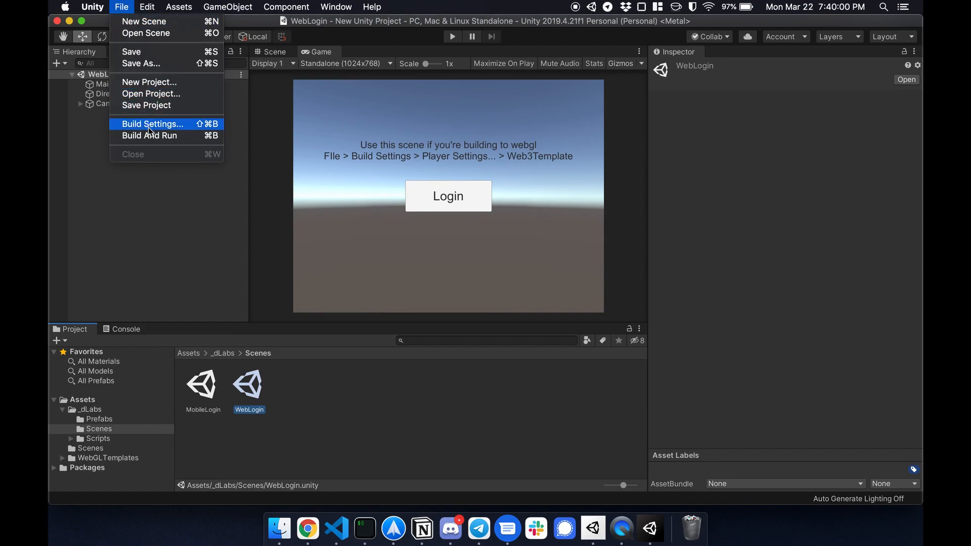
{"action": "left_click", "coordinate": [152, 124]}
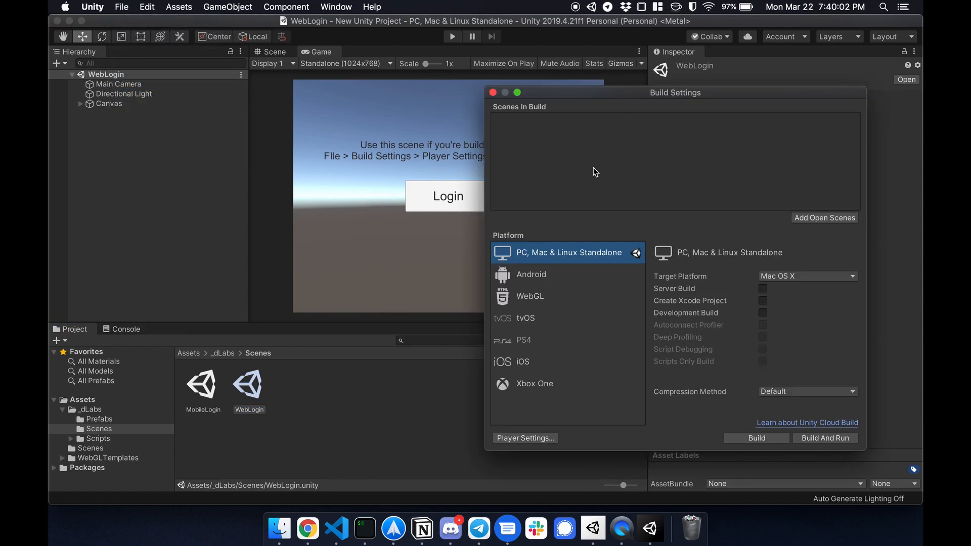
{"action": "left_click", "coordinate": [824, 217]}
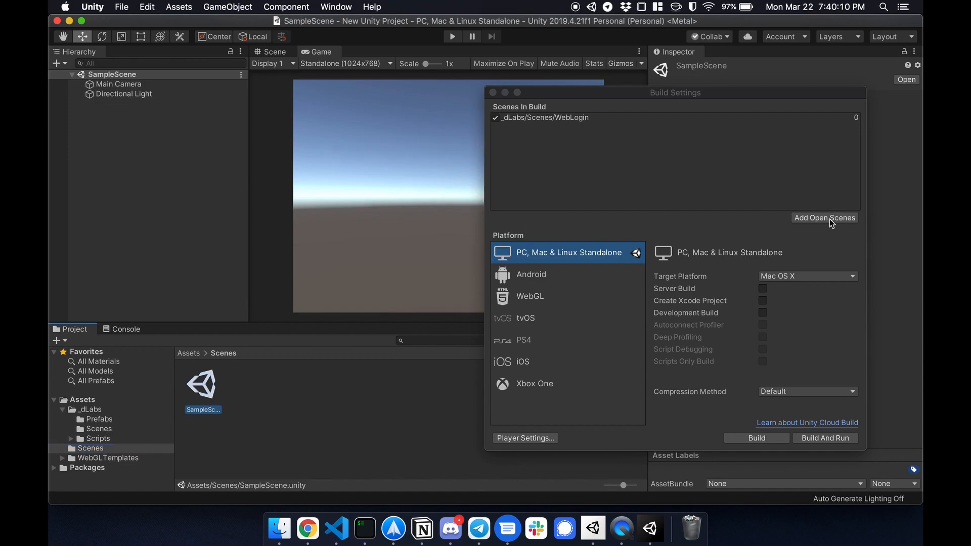
{"action": "left_click", "coordinate": [824, 218]}
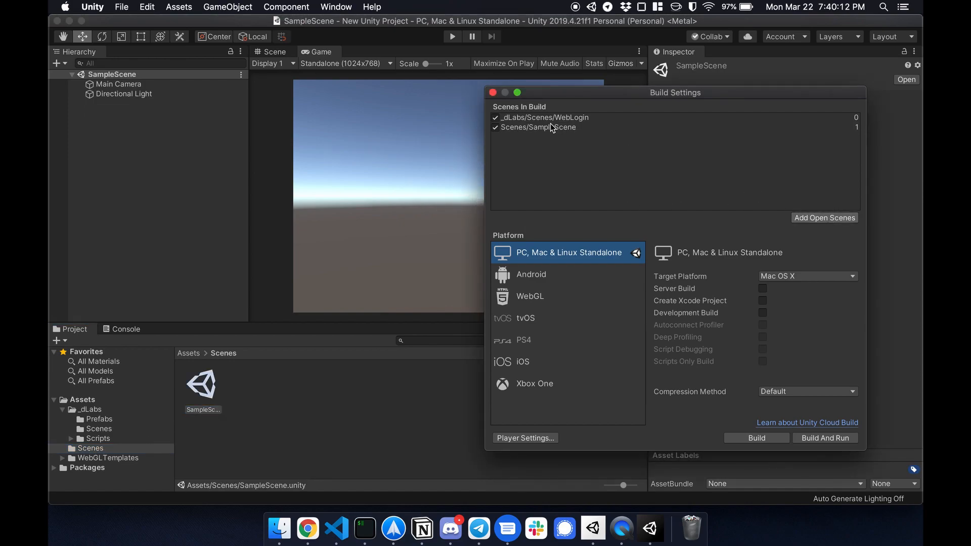
{"action": "left_click", "coordinate": [545, 117]}
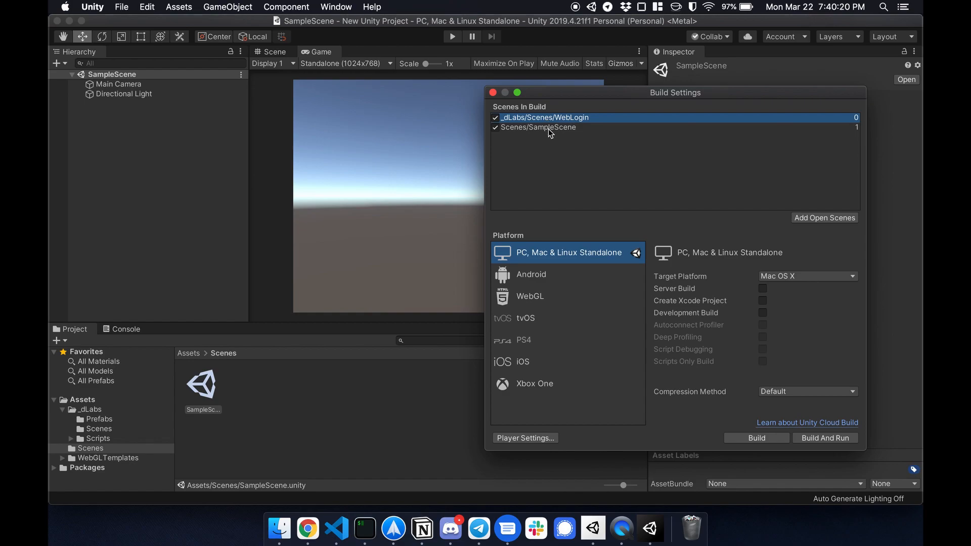
{"action": "left_click", "coordinate": [550, 127]}
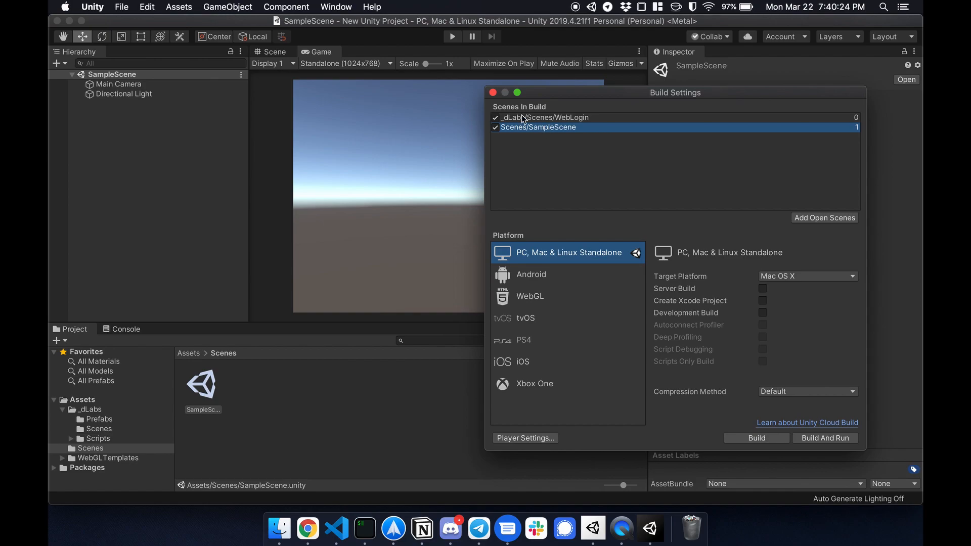
{"action": "mouse_move", "coordinate": [554, 350]}
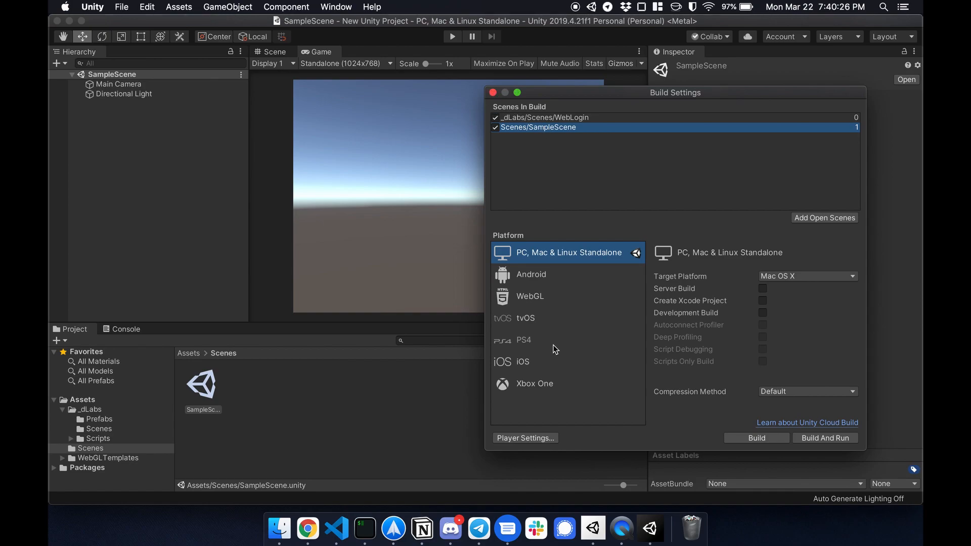
{"action": "mouse_move", "coordinate": [532, 301]}
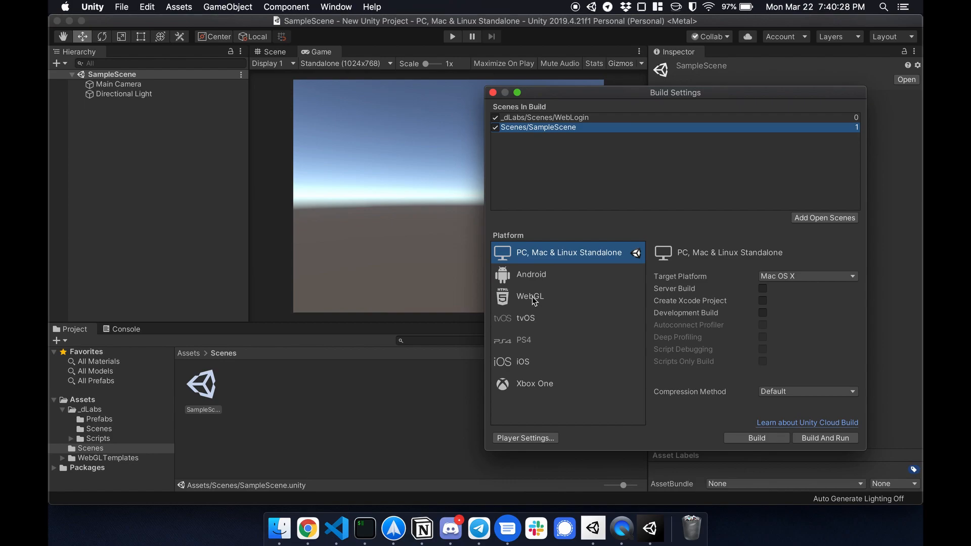
- Select WebGL in Build Settings and switch the platform to it
{"action": "left_click", "coordinate": [530, 296]}
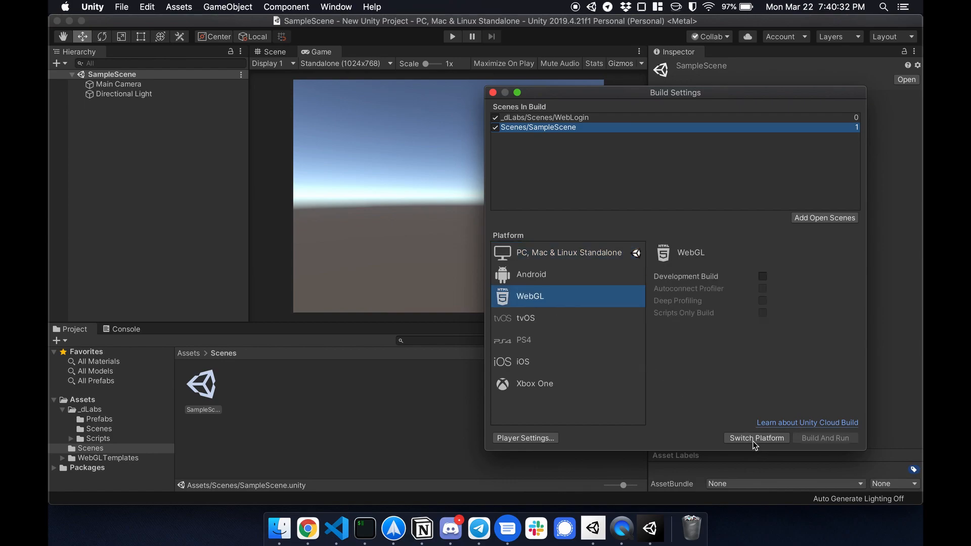
{"action": "left_click", "coordinate": [756, 438]}
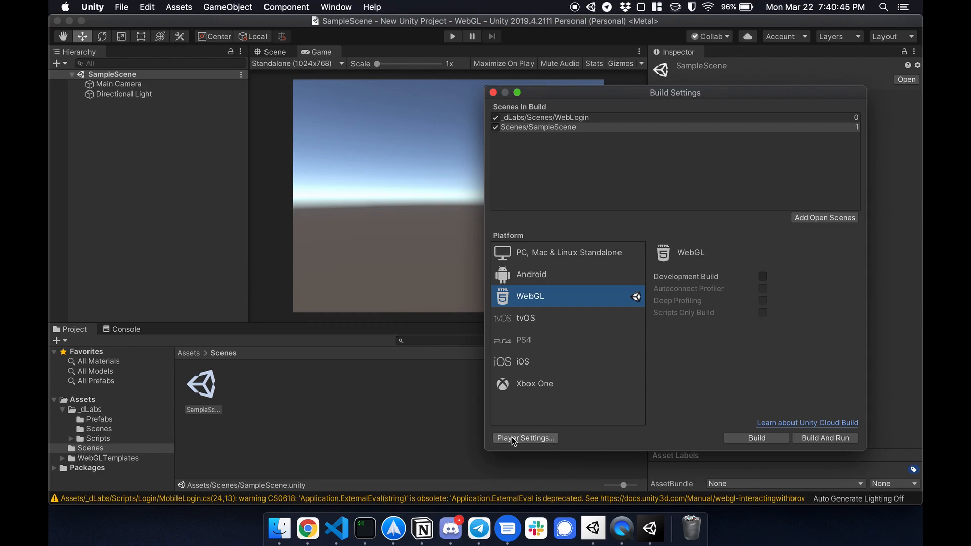
- Review the WebGL template in Player Settings, then close Build Settings
{"action": "left_click", "coordinate": [525, 439]}
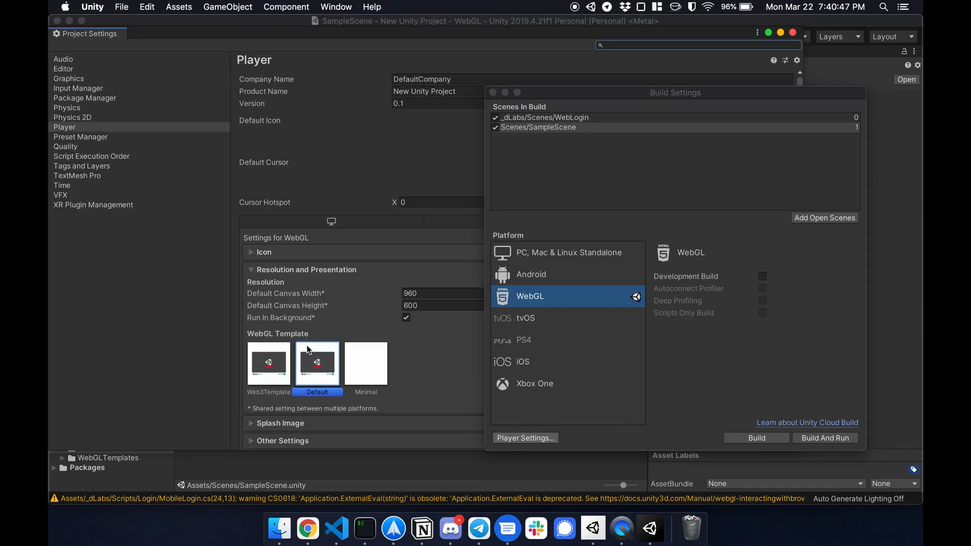
{"action": "left_click", "coordinate": [268, 364]}
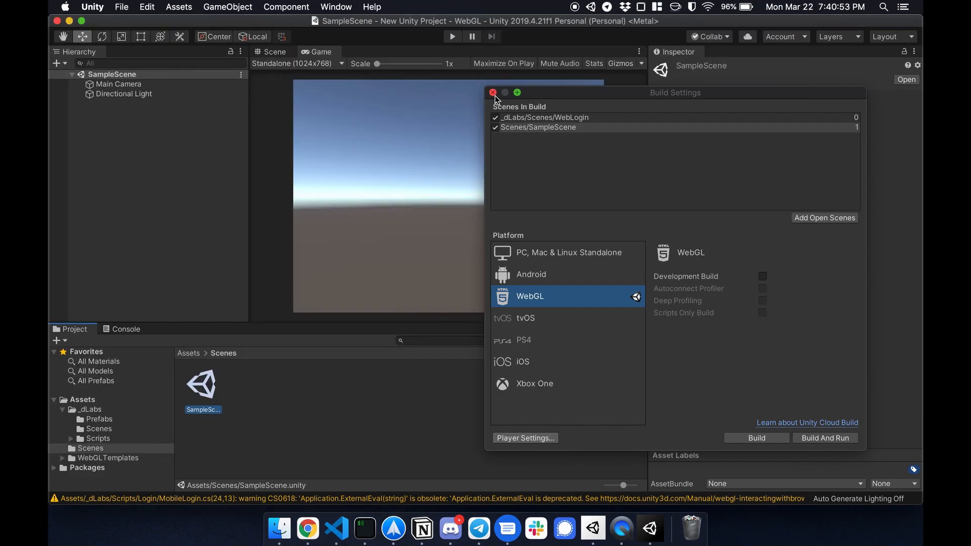
{"action": "left_click", "coordinate": [493, 92]}
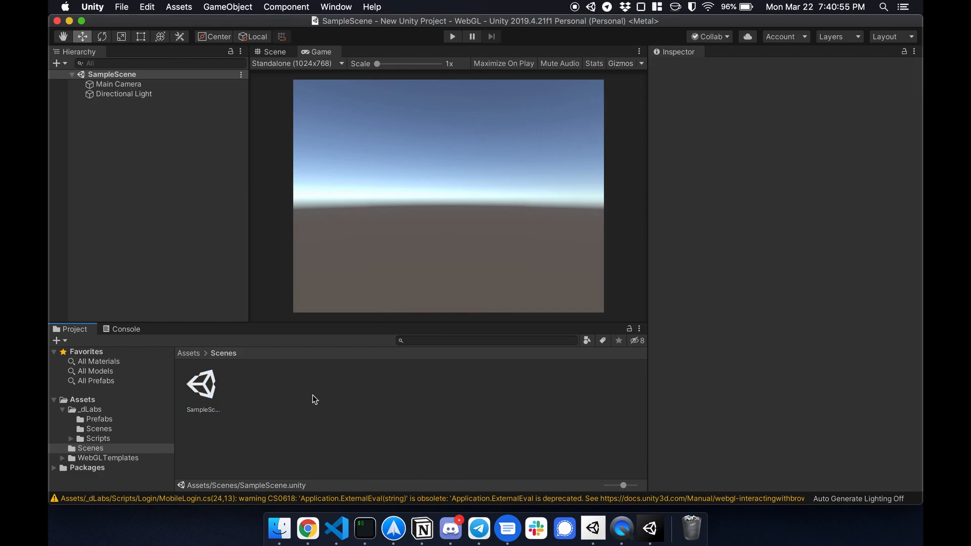
{"action": "left_click", "coordinate": [202, 384]}
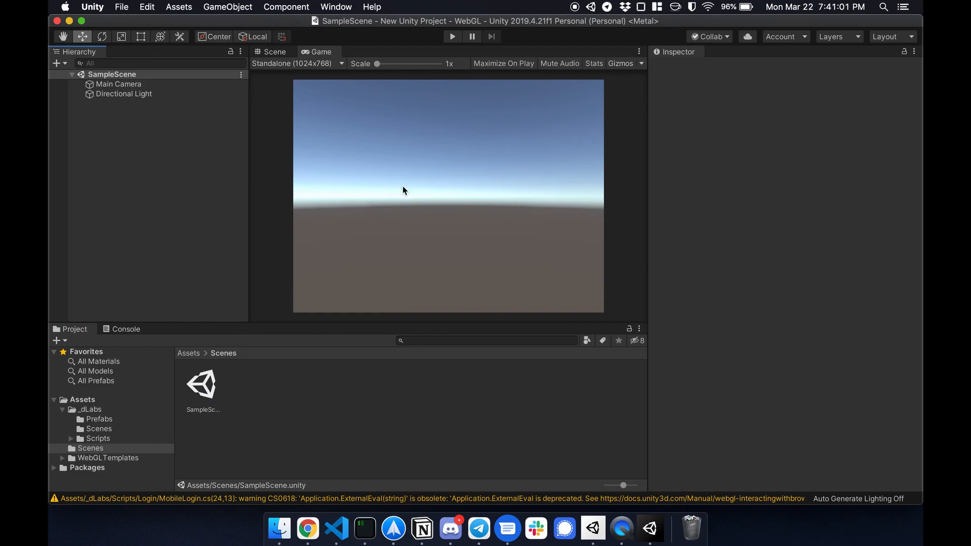
{"action": "mouse_move", "coordinate": [470, 193]}
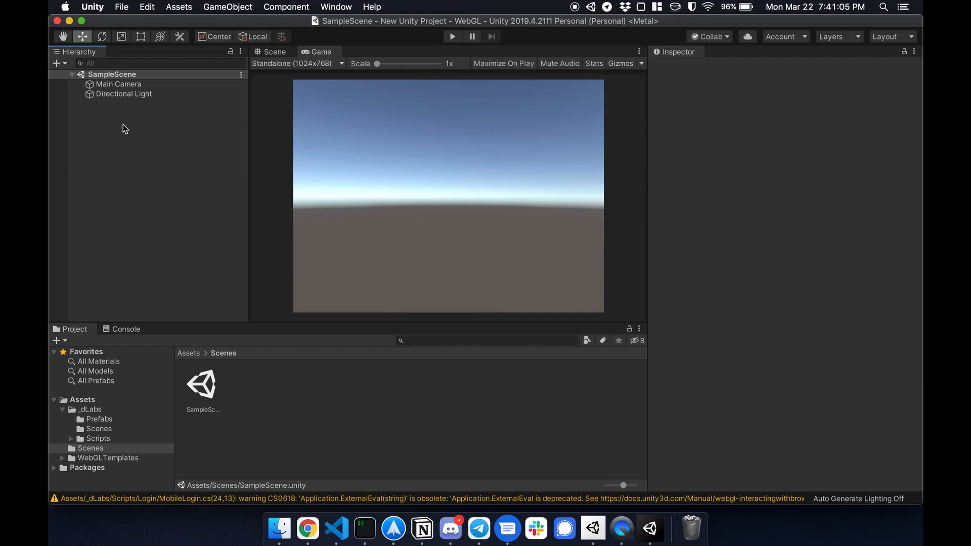
- Add a UI Text element sized 1000 by 500 and raise its font size to 80
{"action": "right_click", "coordinate": [124, 129]}
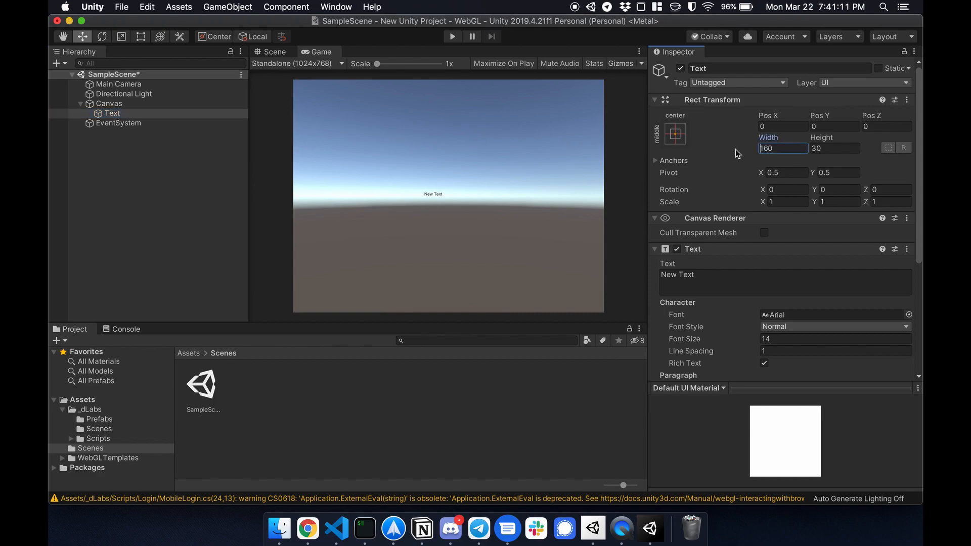
{"action": "double_click", "coordinate": [784, 148]}
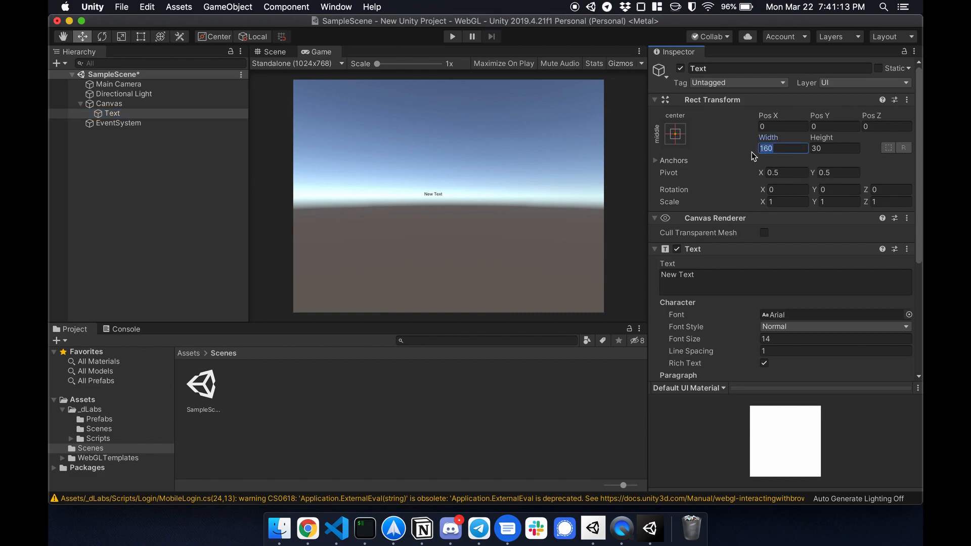
{"action": "type", "text": "500"}
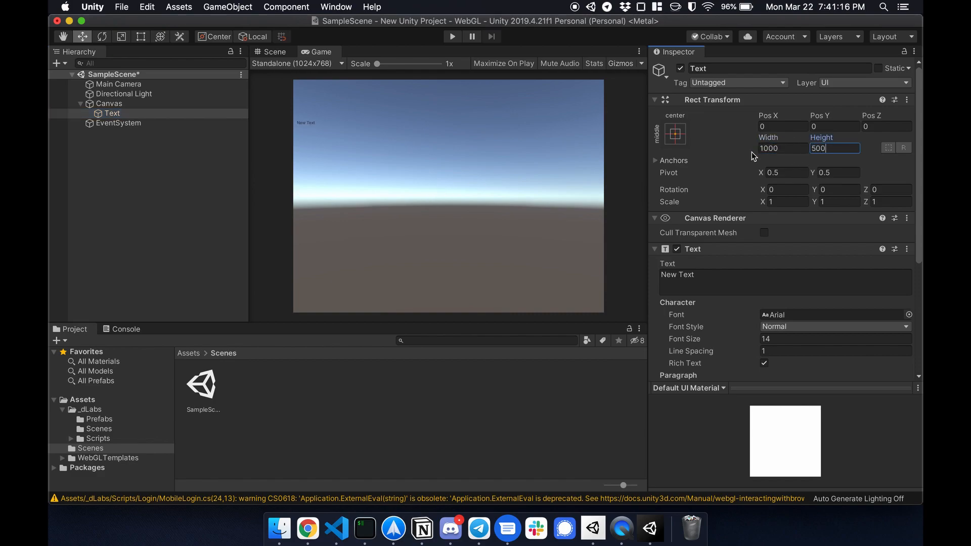
{"action": "type", "text": "46"}
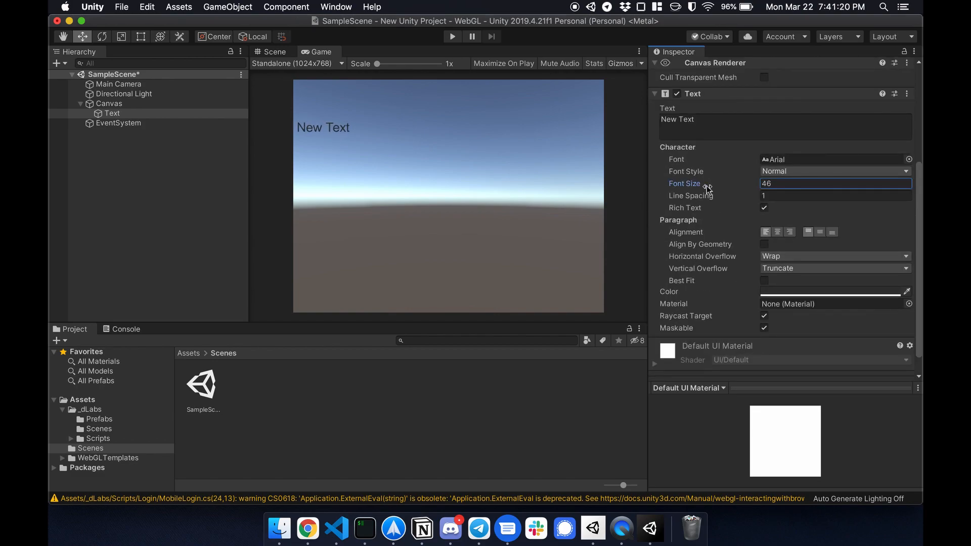
{"action": "type", "text": "80"}
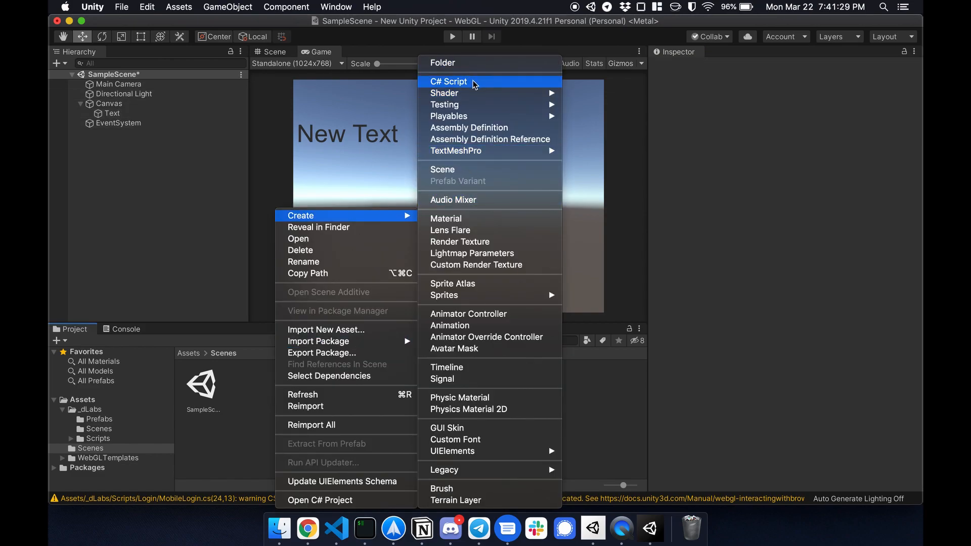
- Create a GetAccount C# script in Scenes and select the Text object
{"action": "left_click", "coordinate": [448, 81]}
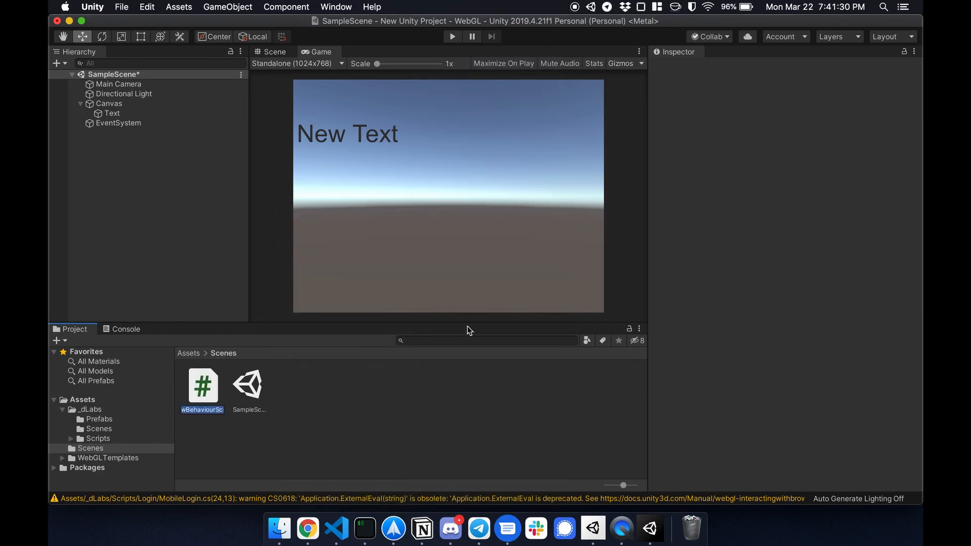
{"action": "type", "text": "GetAccount"}
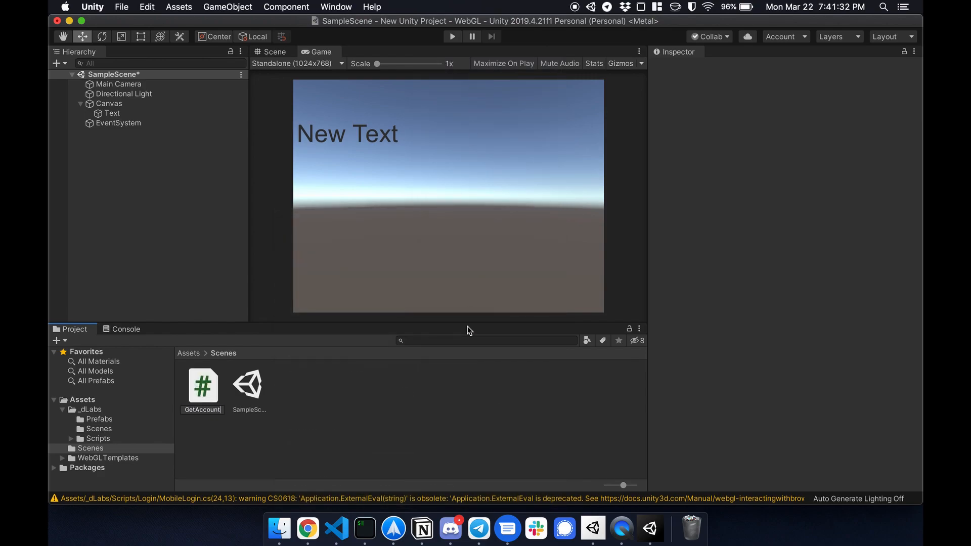
{"action": "left_click", "coordinate": [202, 384]}
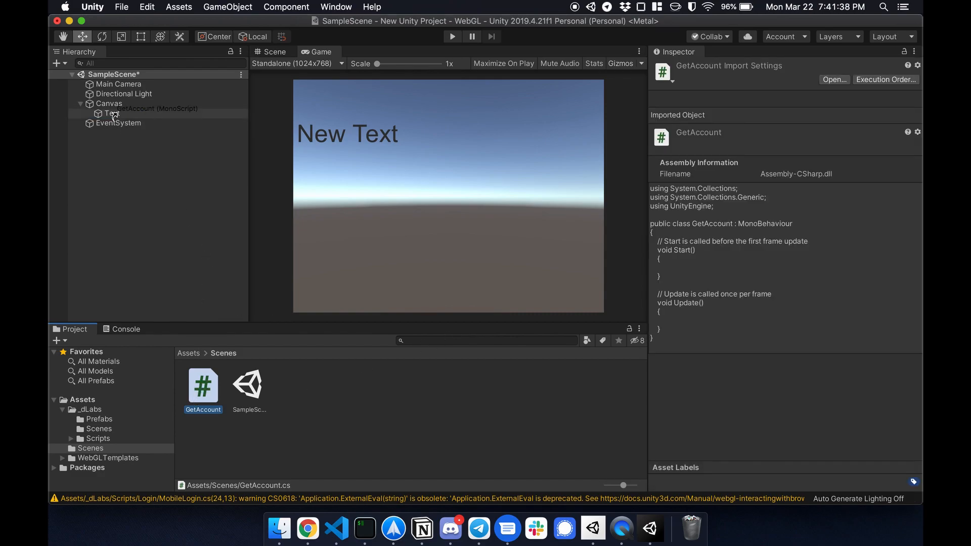
{"action": "left_click", "coordinate": [113, 114]}
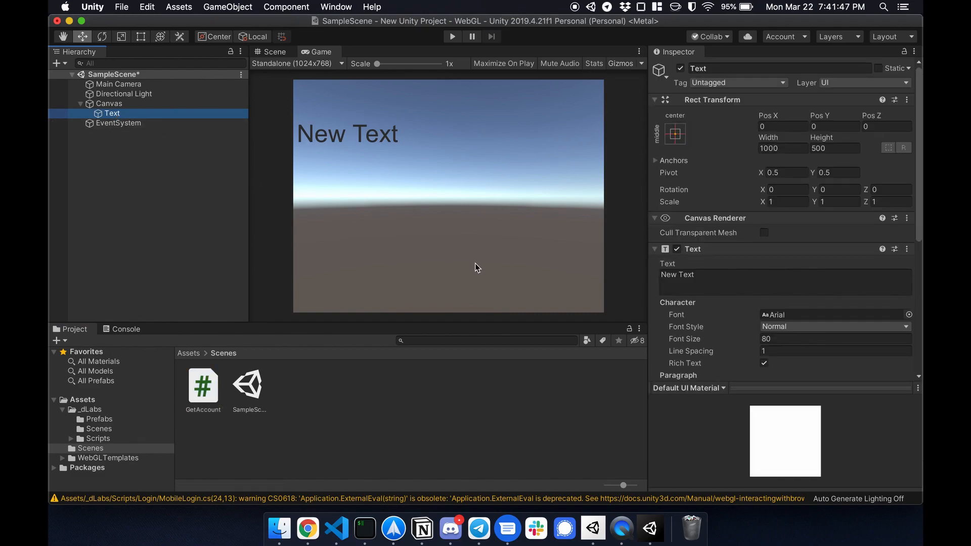
{"action": "scroll", "scroll_direction": "down", "scroll_amount": 3}
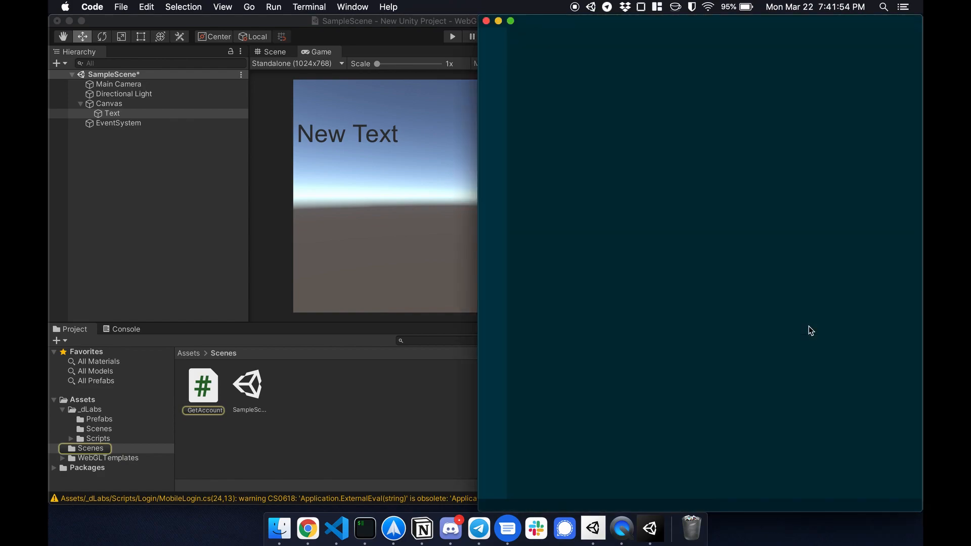
- Open GetAccount.cs and add a public Text field named myAccount
{"action": "double_click", "coordinate": [204, 386]}
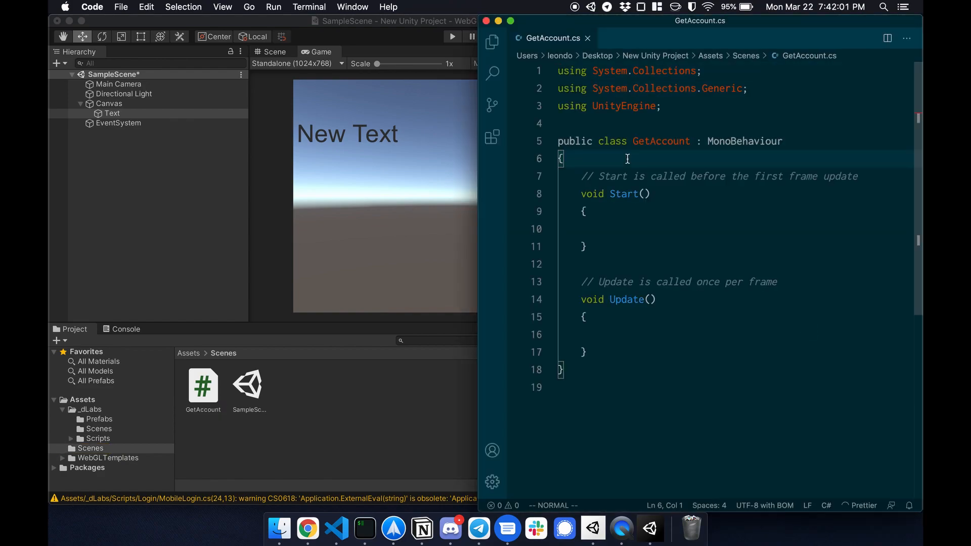
{"action": "type", "text": "public Text myA"}
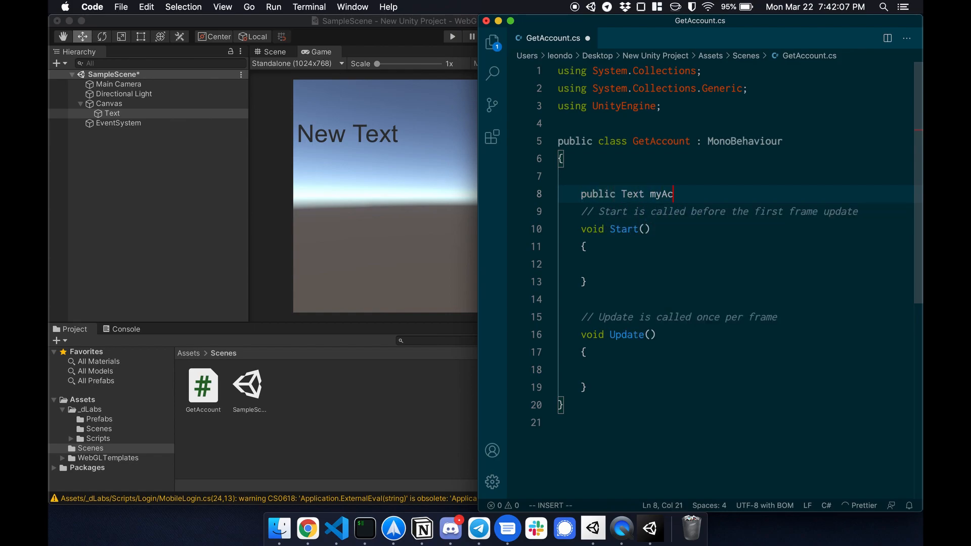
{"action": "type", "text": "count;"}
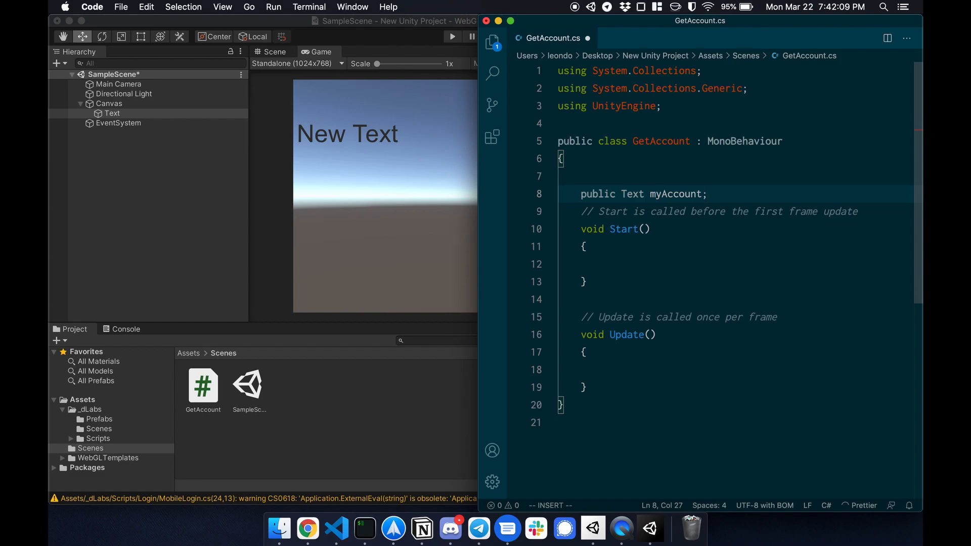
{"action": "key", "text": "Escape"}
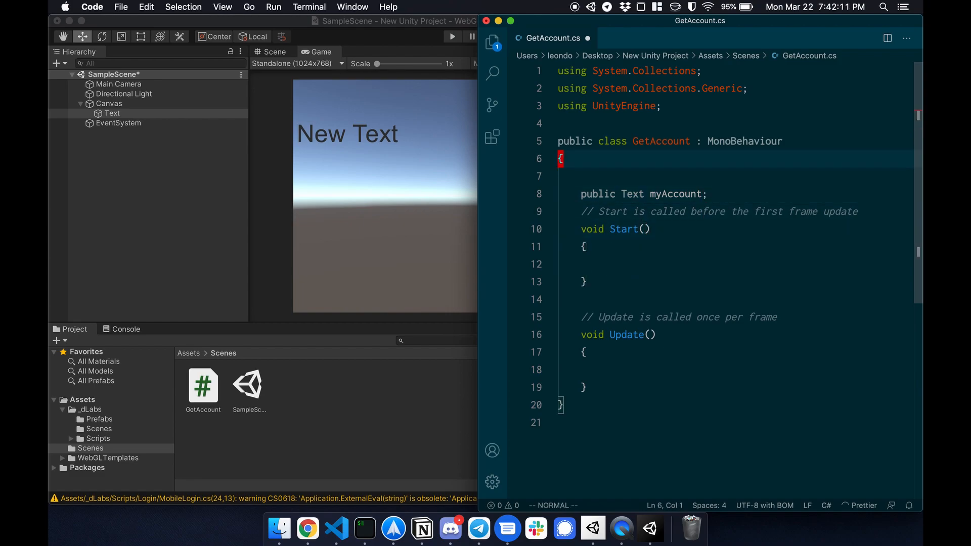
- Add 'using UnityEngine.UI;' and set myAccount.text to _Config.Account in Start()
{"action": "type", "text": "using UnityEngine.UI;"}
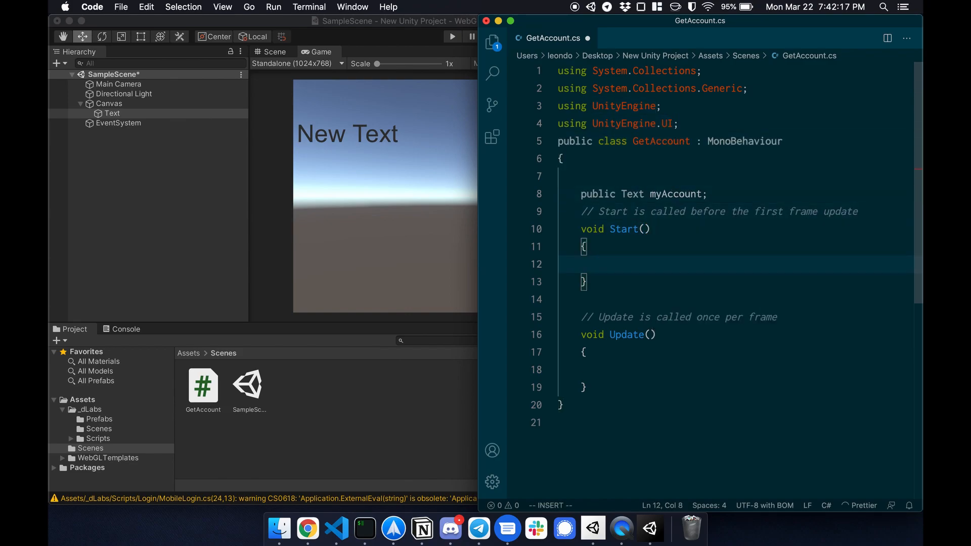
{"action": "type", "text": "myAccount.te"}
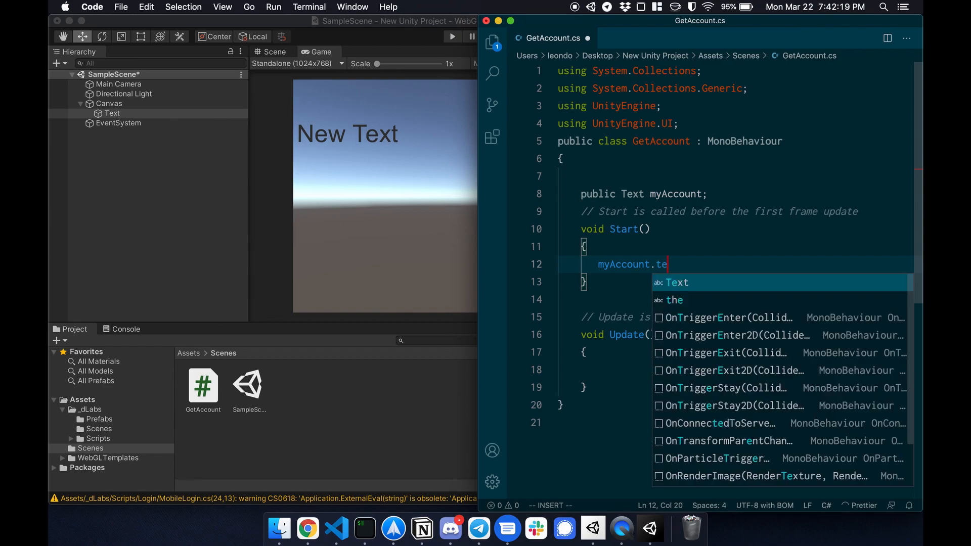
{"action": "type", "text": "xt ="}
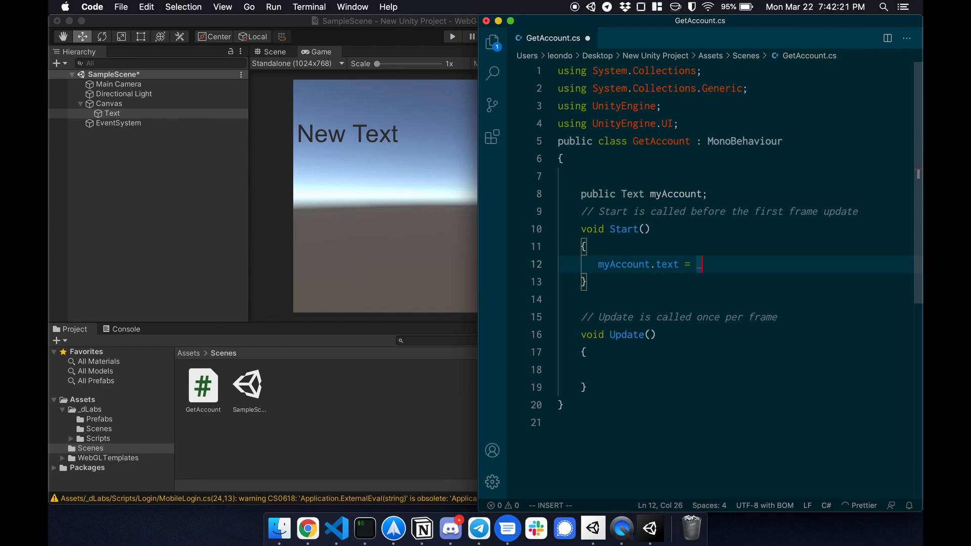
{"action": "type", "text": "_Config.Accoun"}
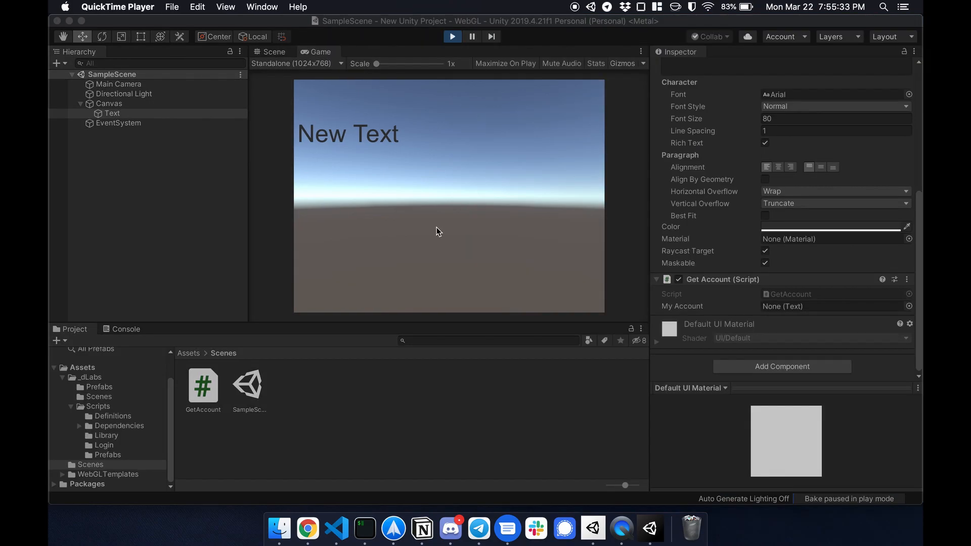
{"action": "mouse_move", "coordinate": [520, 277]}
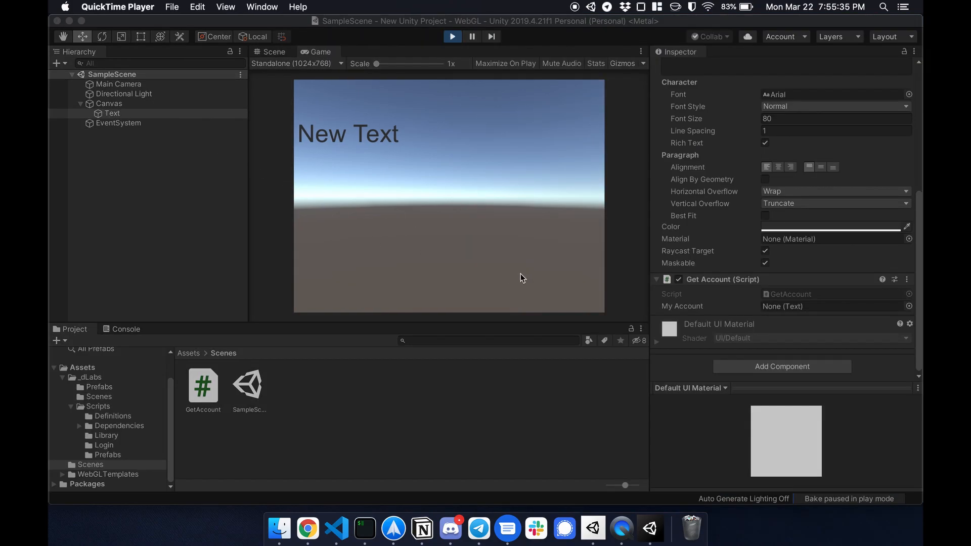
- Assign the Text object to Get Account's My Account field, then Build And Run the WebGL project
{"action": "left_click", "coordinate": [112, 113]}
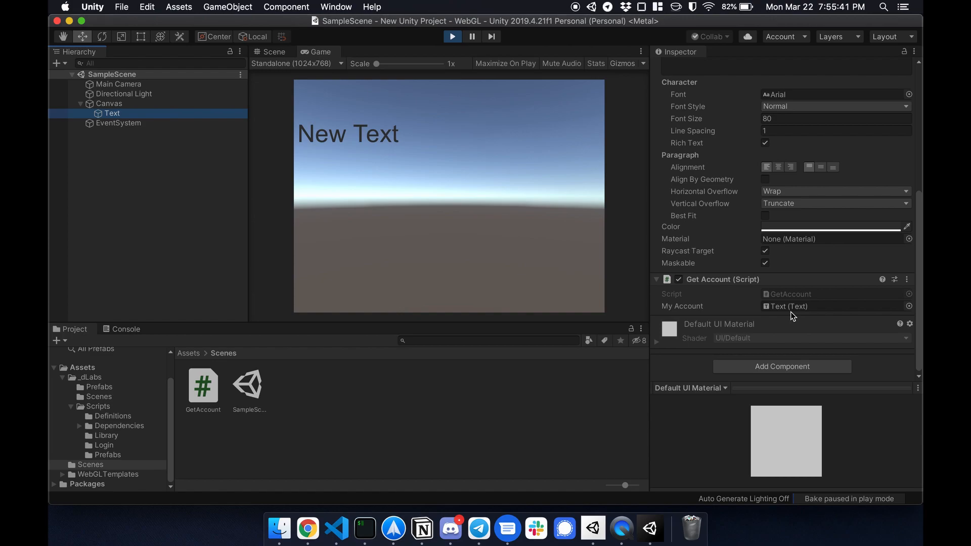
{"action": "mouse_move", "coordinate": [122, 7]}
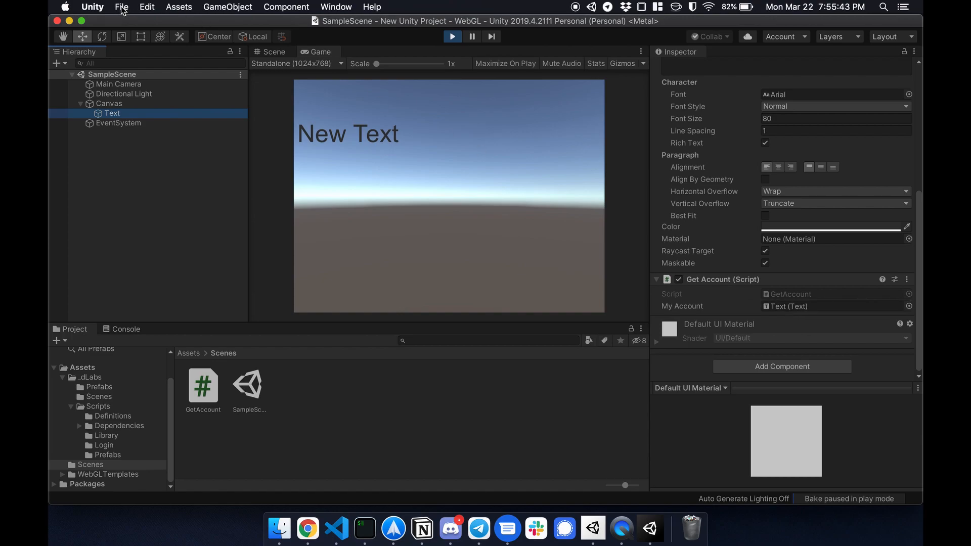
{"action": "left_click", "coordinate": [122, 7]}
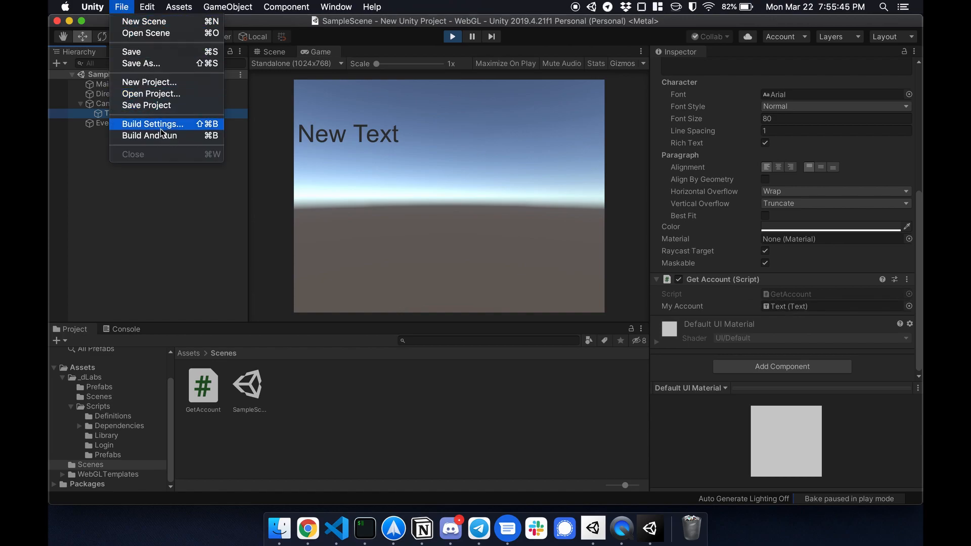
{"action": "mouse_move", "coordinate": [148, 136]}
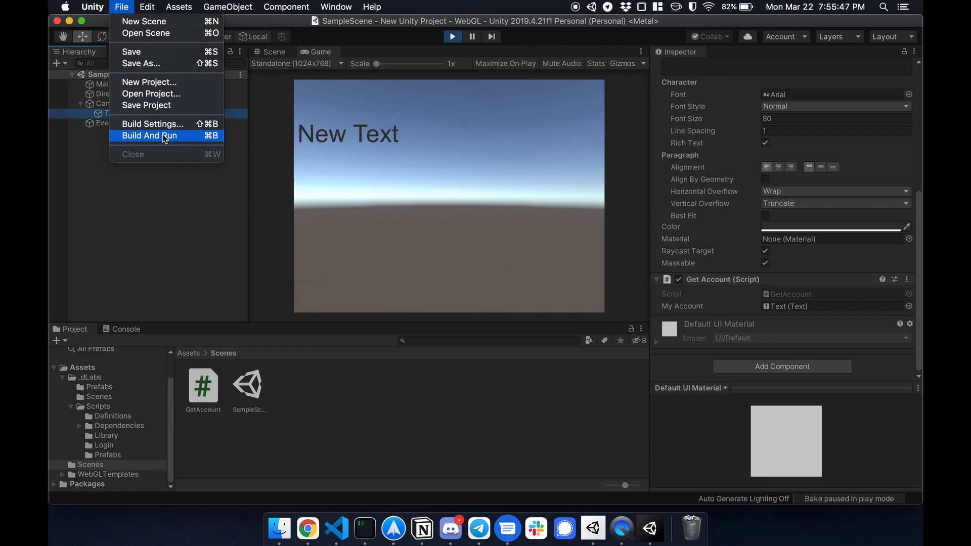
{"action": "left_click", "coordinate": [148, 135]}
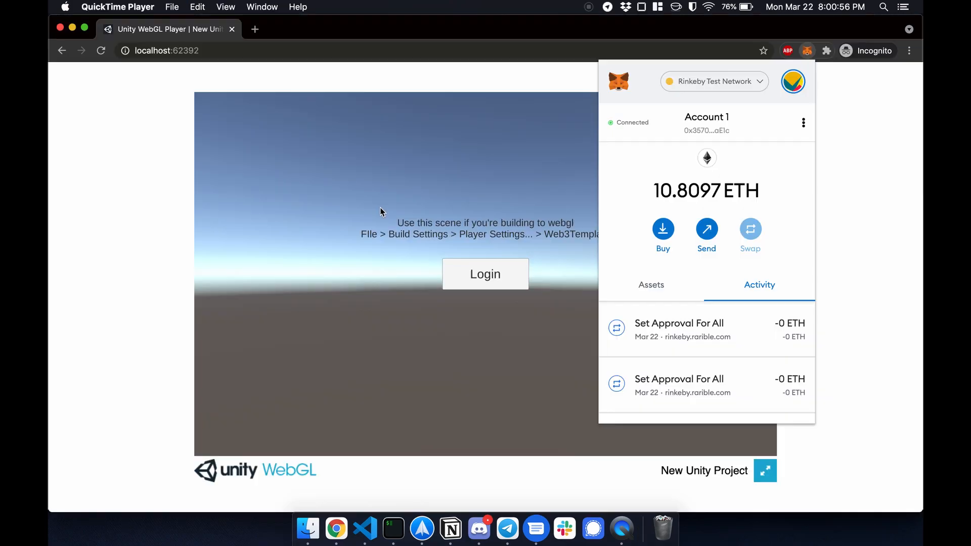
{"action": "mouse_move", "coordinate": [372, 214]}
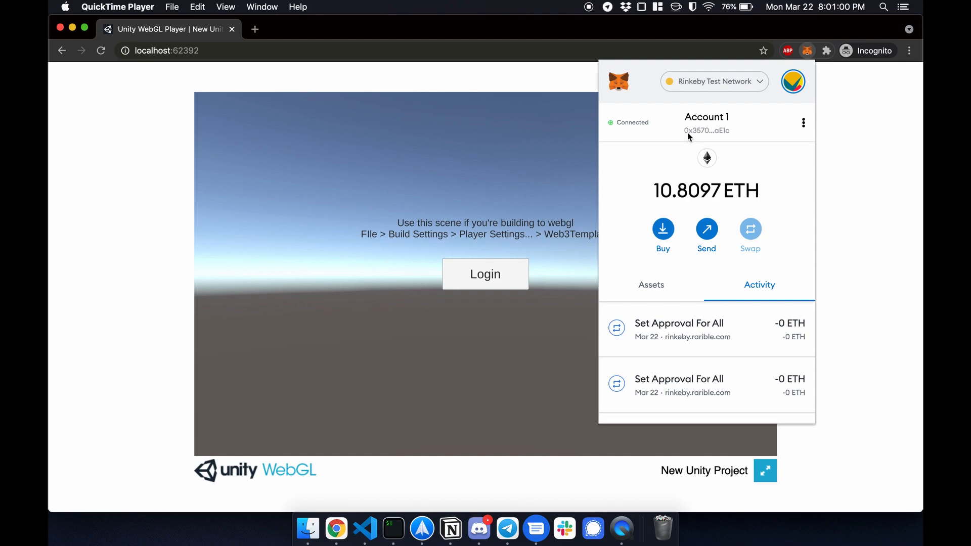
{"action": "mouse_move", "coordinate": [701, 139]}
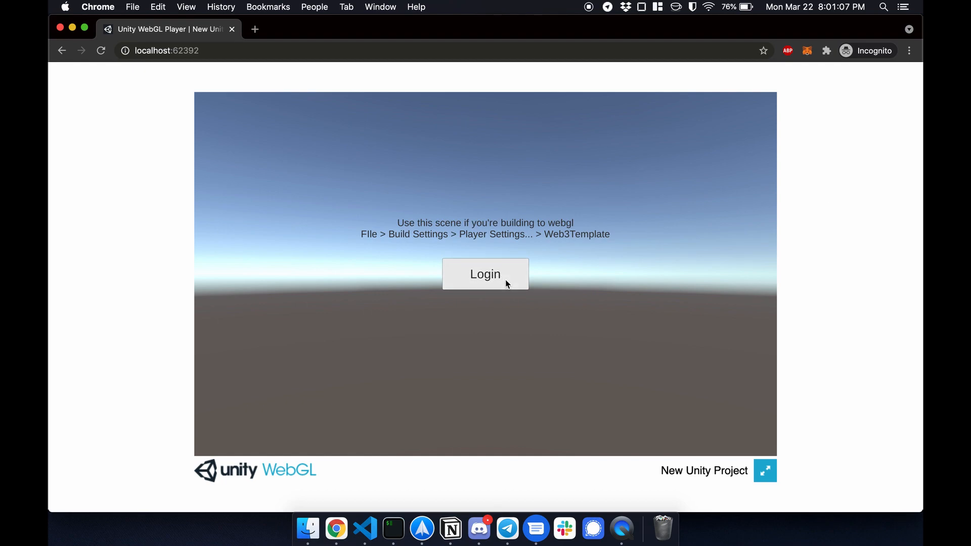
- Log in from the WebGL scene and sign the MetaMask login message
{"action": "left_click", "coordinate": [485, 274]}
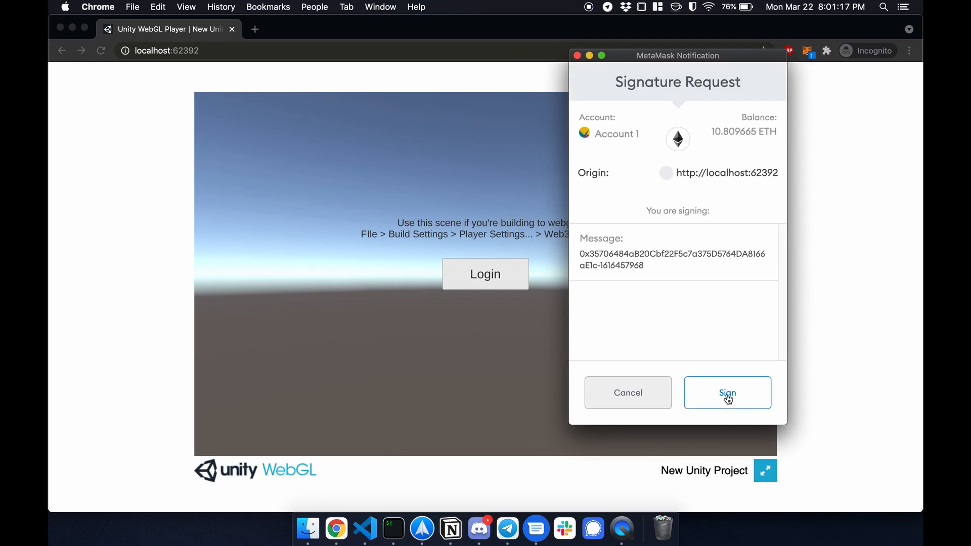
{"action": "left_click", "coordinate": [727, 392]}
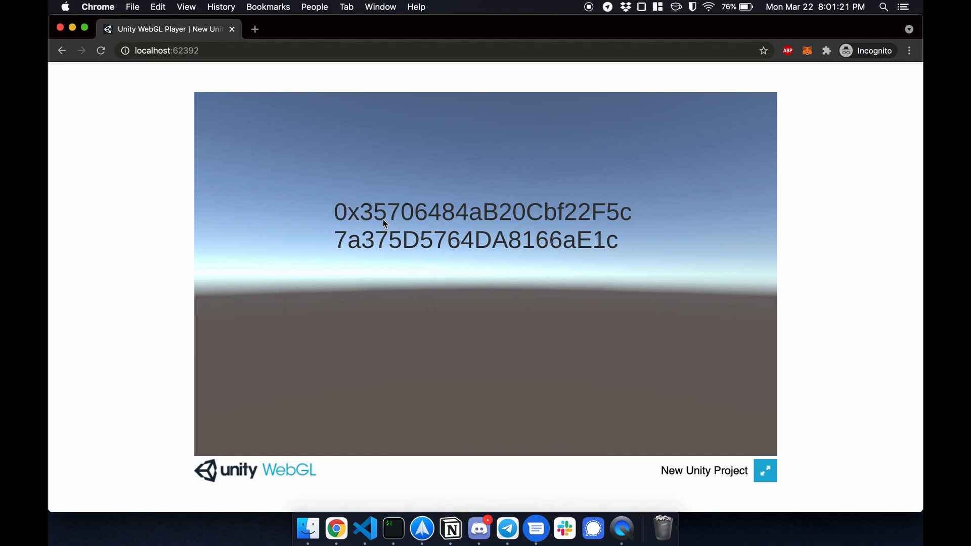
{"action": "mouse_move", "coordinate": [391, 226]}
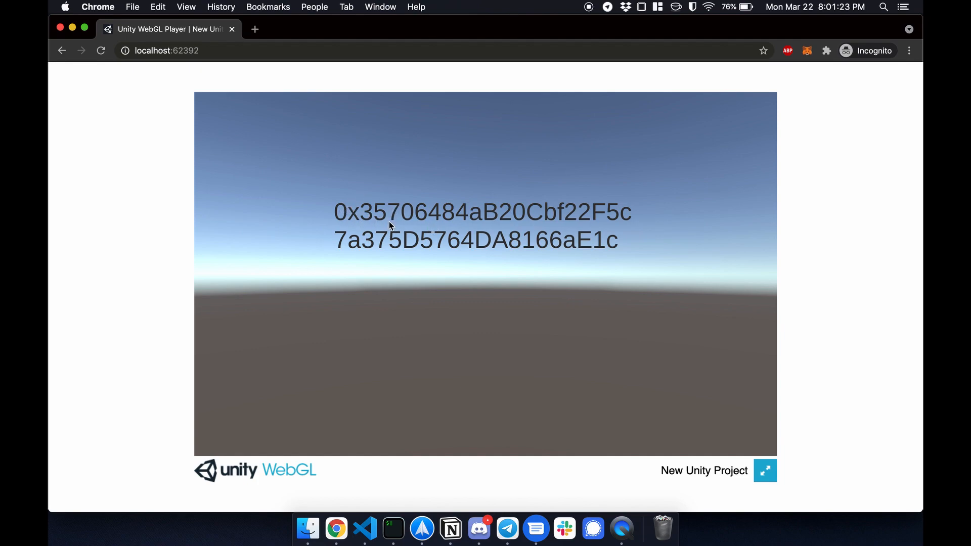
{"action": "mouse_move", "coordinate": [492, 273]}
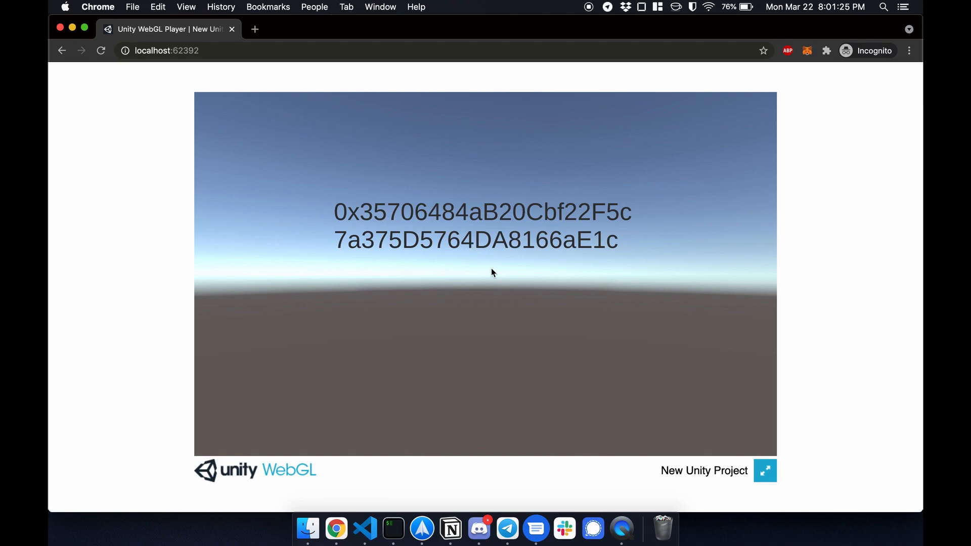
{"action": "mouse_move", "coordinate": [482, 262]}
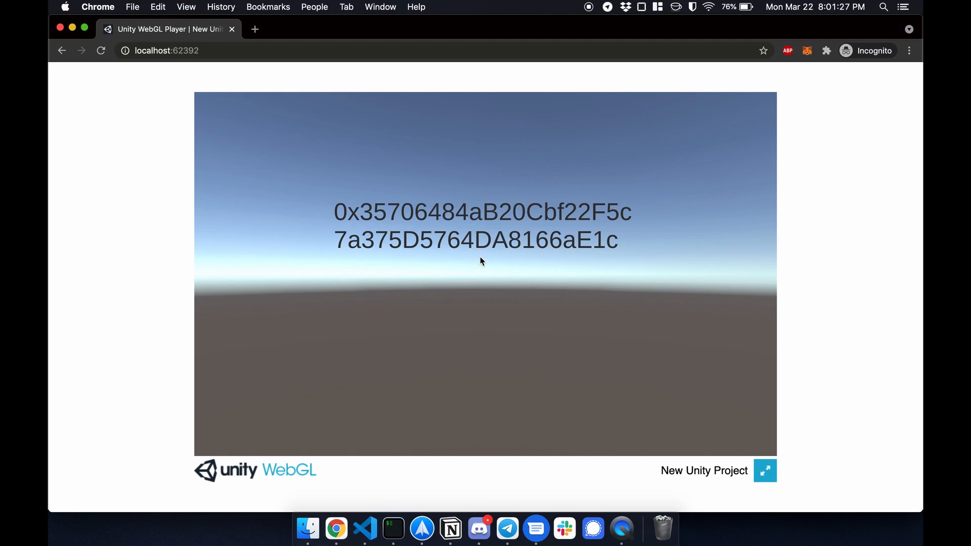